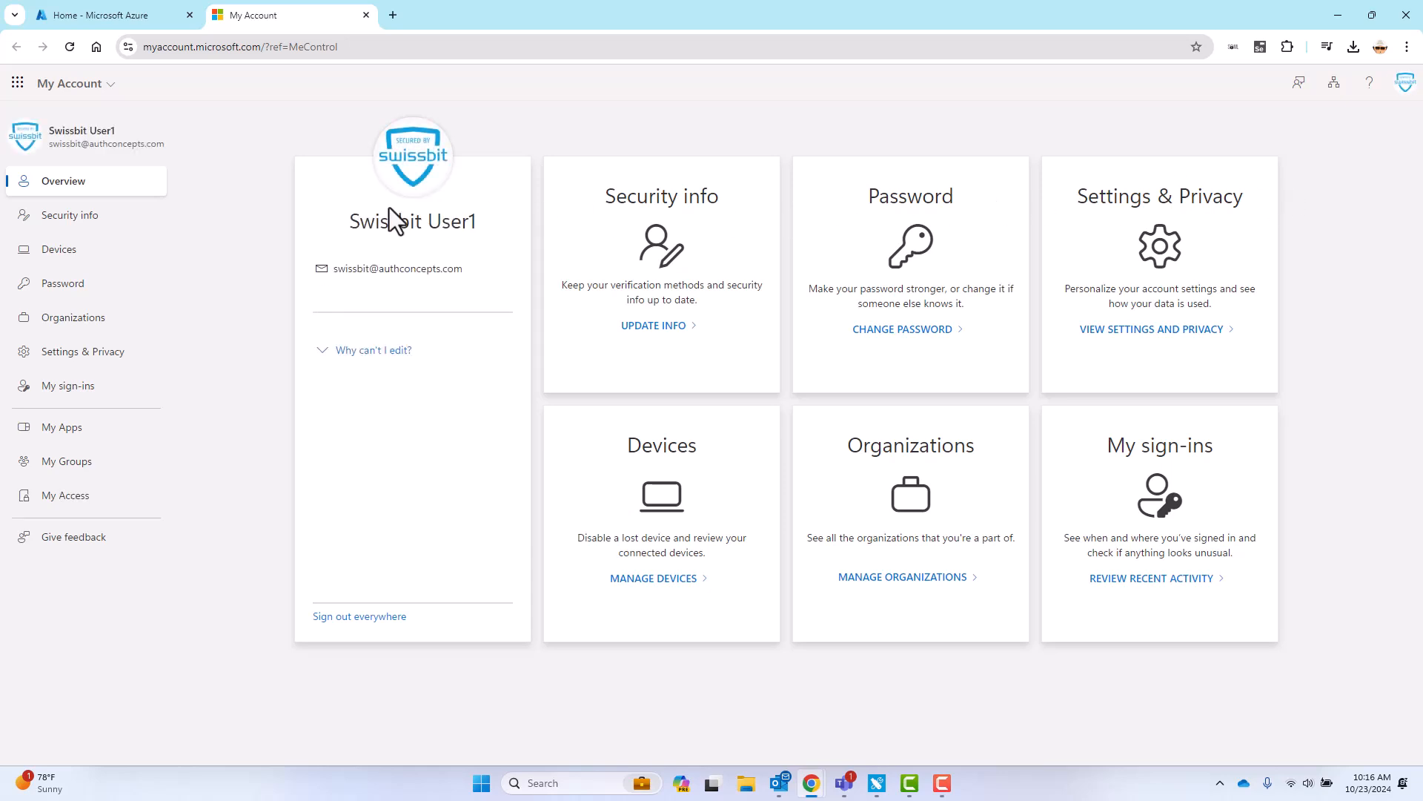
{"action": "mouse_move", "coordinate": [75, 215]}
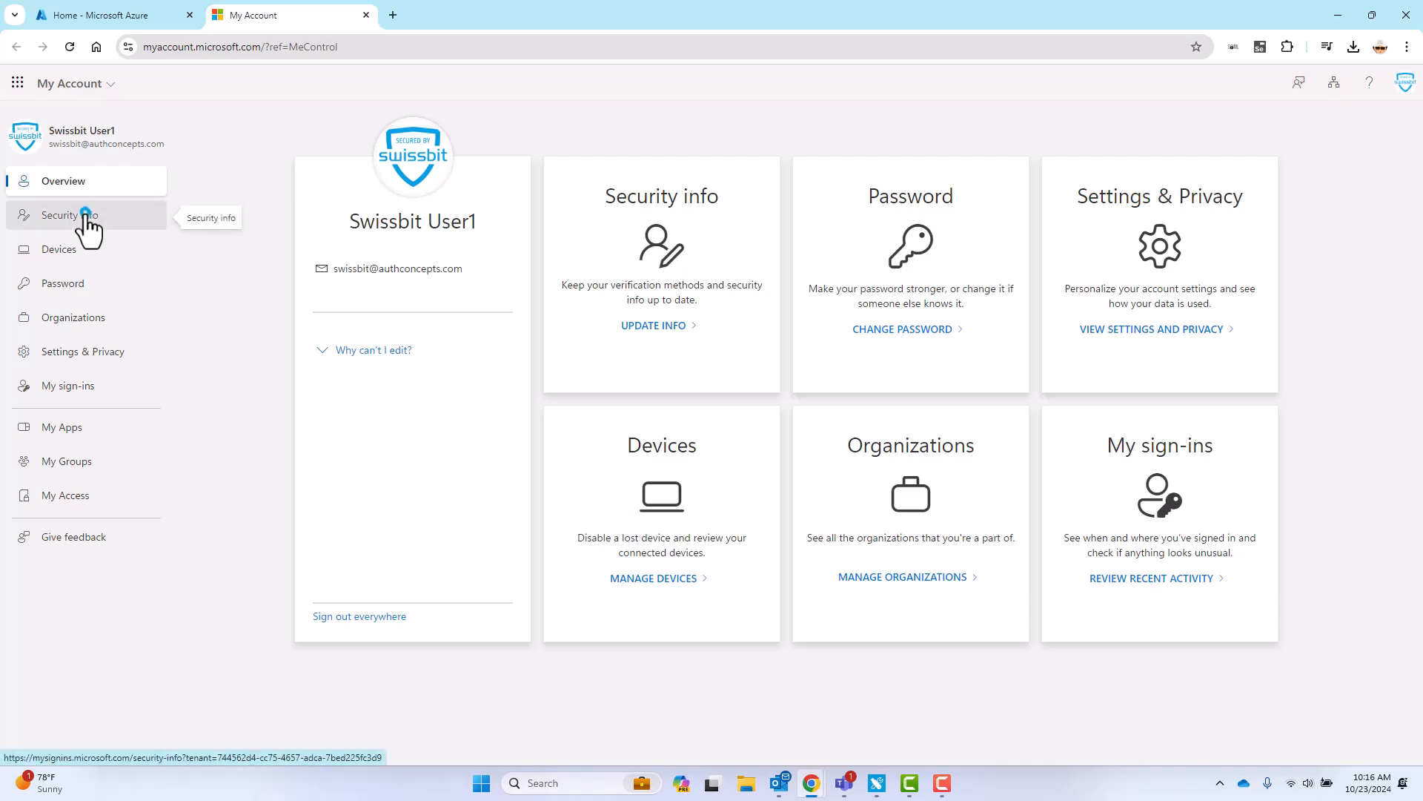
- Open the Security info page listing the phone, password and Authenticator sign-in methods
{"action": "left_click", "coordinate": [67, 215]}
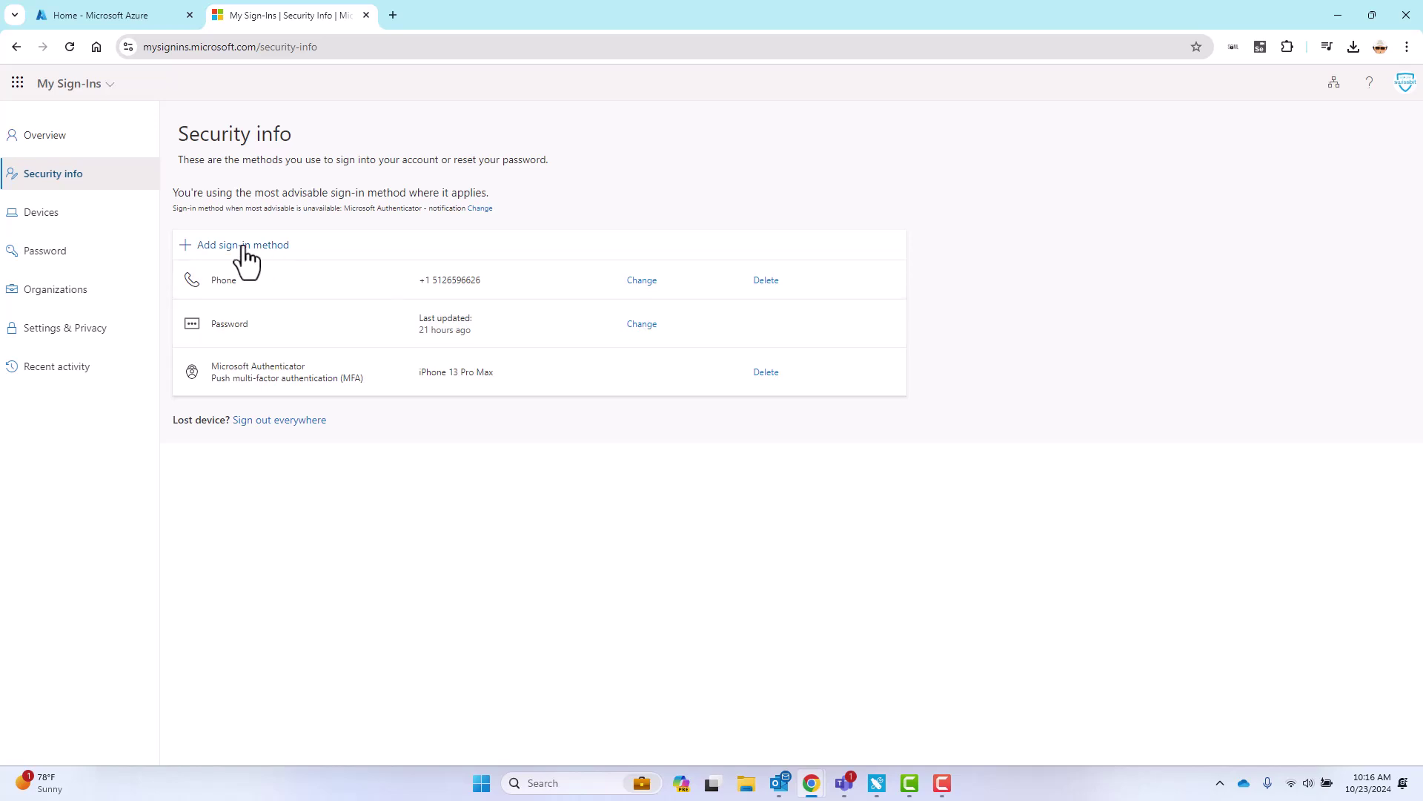
- Add a USB security key as a new sign-in method, reaching the passkey save prompt
{"action": "left_click", "coordinate": [241, 245]}
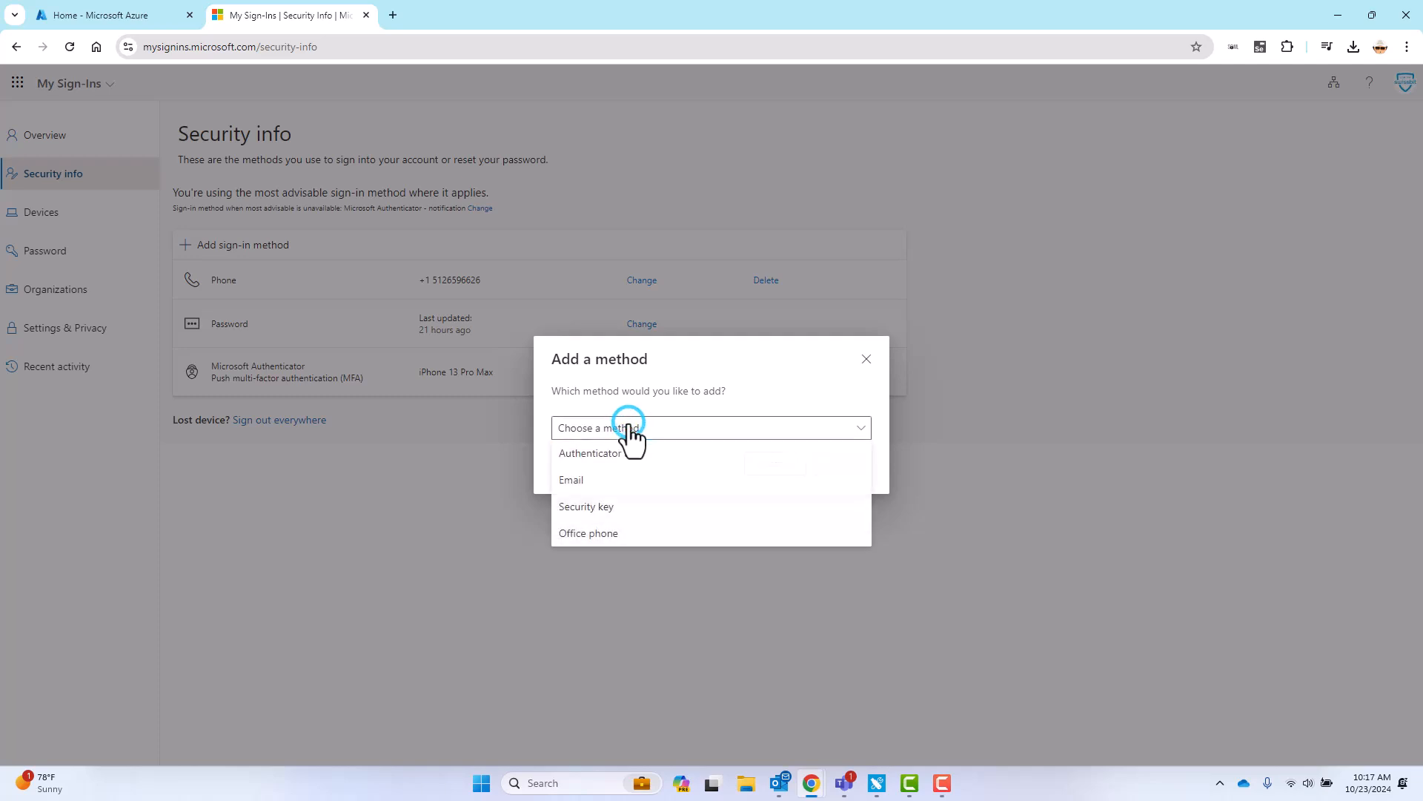
{"action": "left_click", "coordinate": [586, 507]}
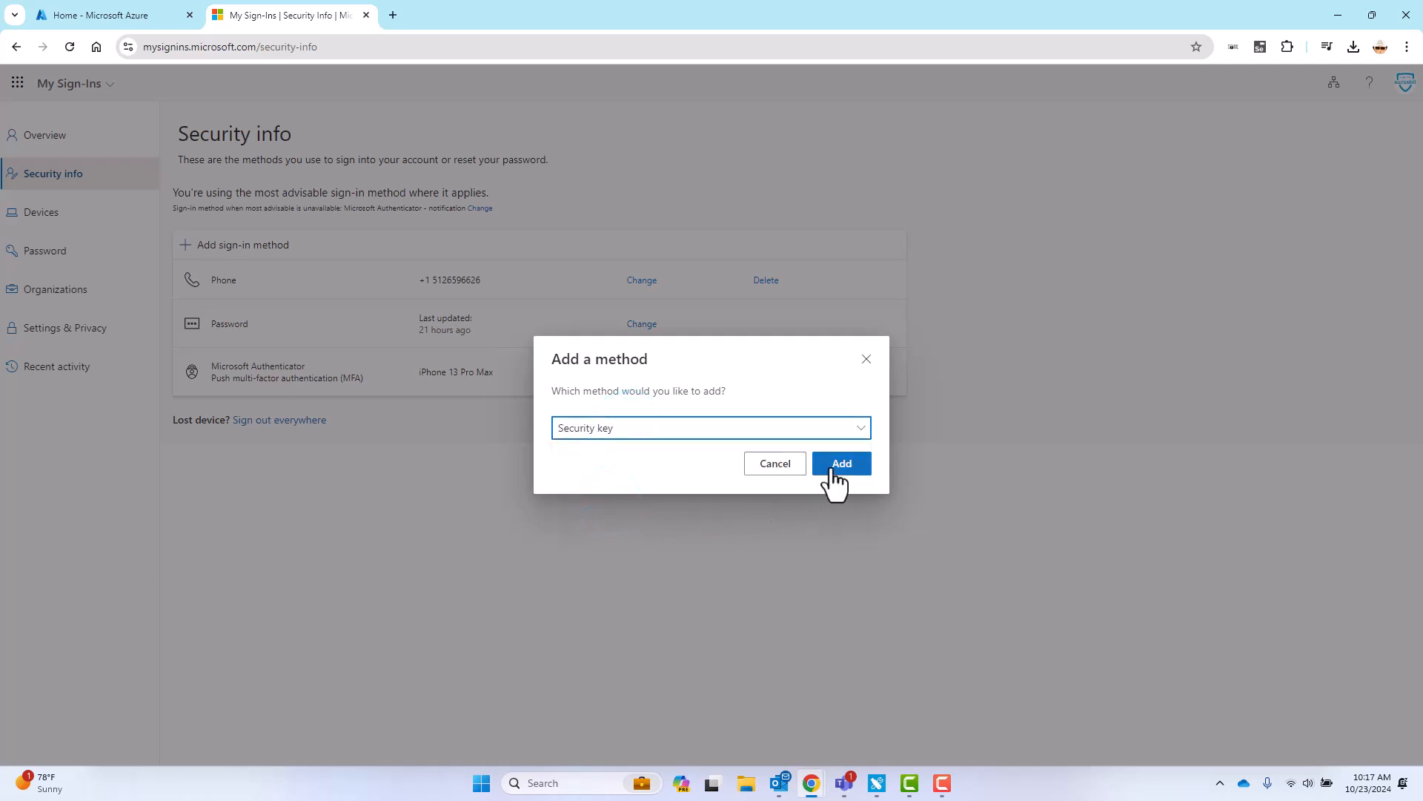
{"action": "left_click", "coordinate": [841, 464]}
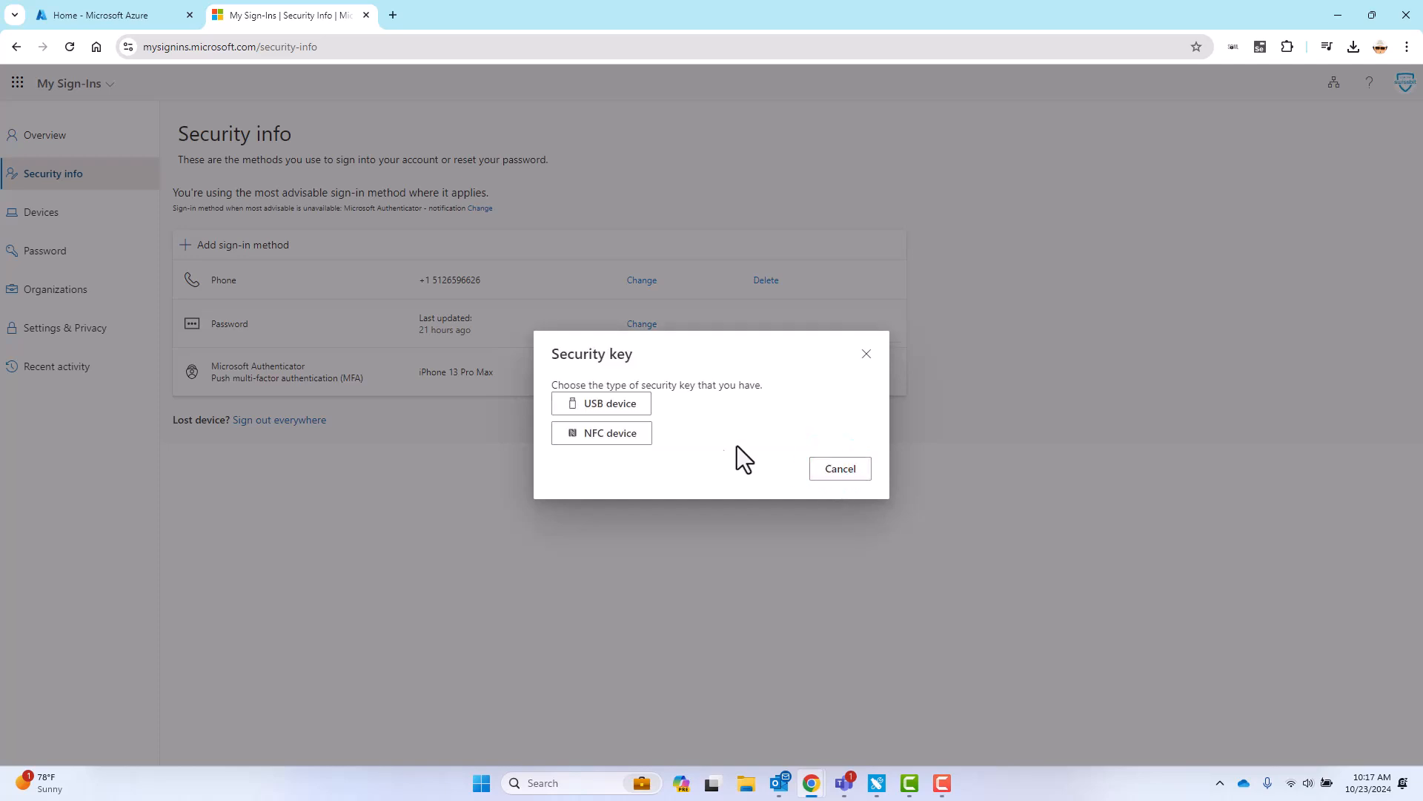
{"action": "left_click", "coordinate": [600, 403]}
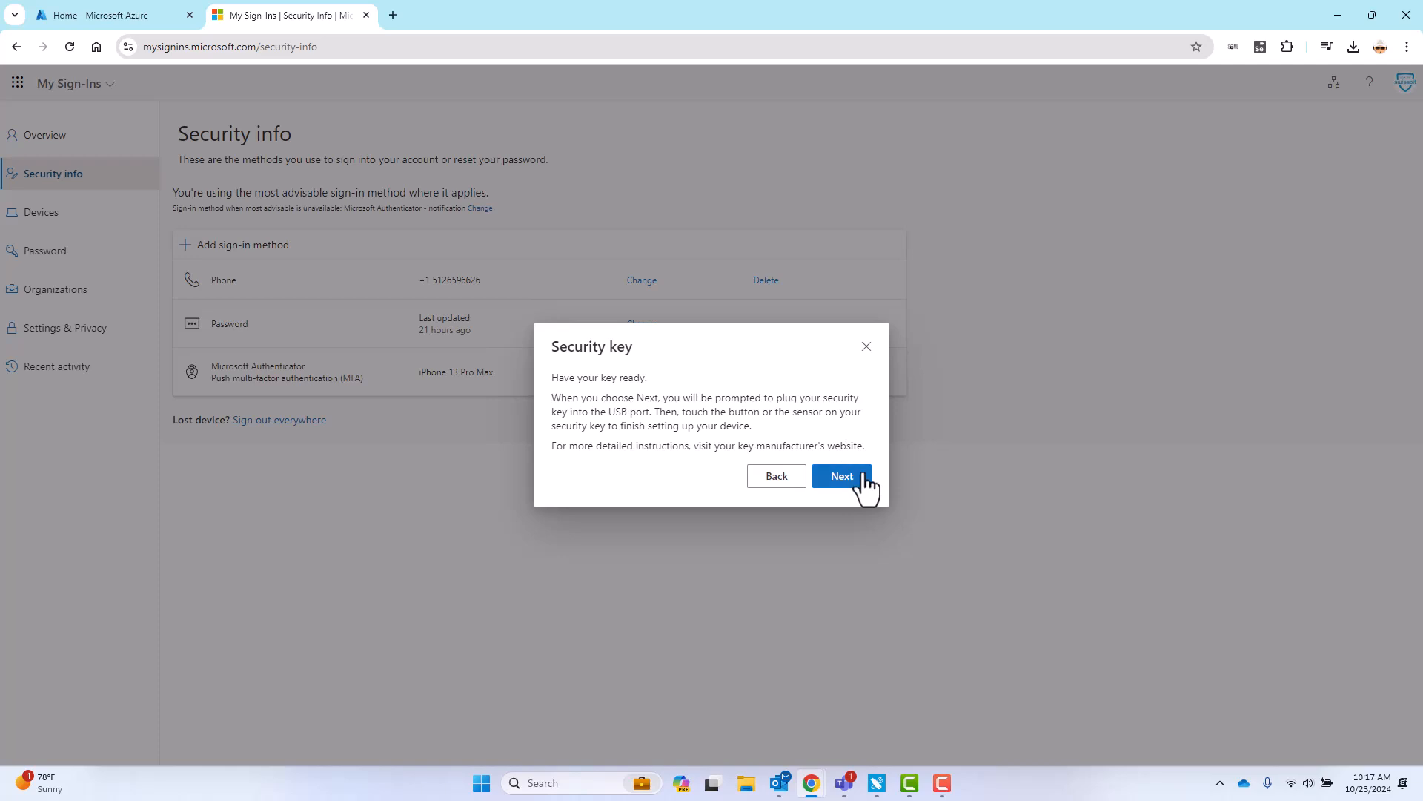
{"action": "left_click", "coordinate": [841, 475]}
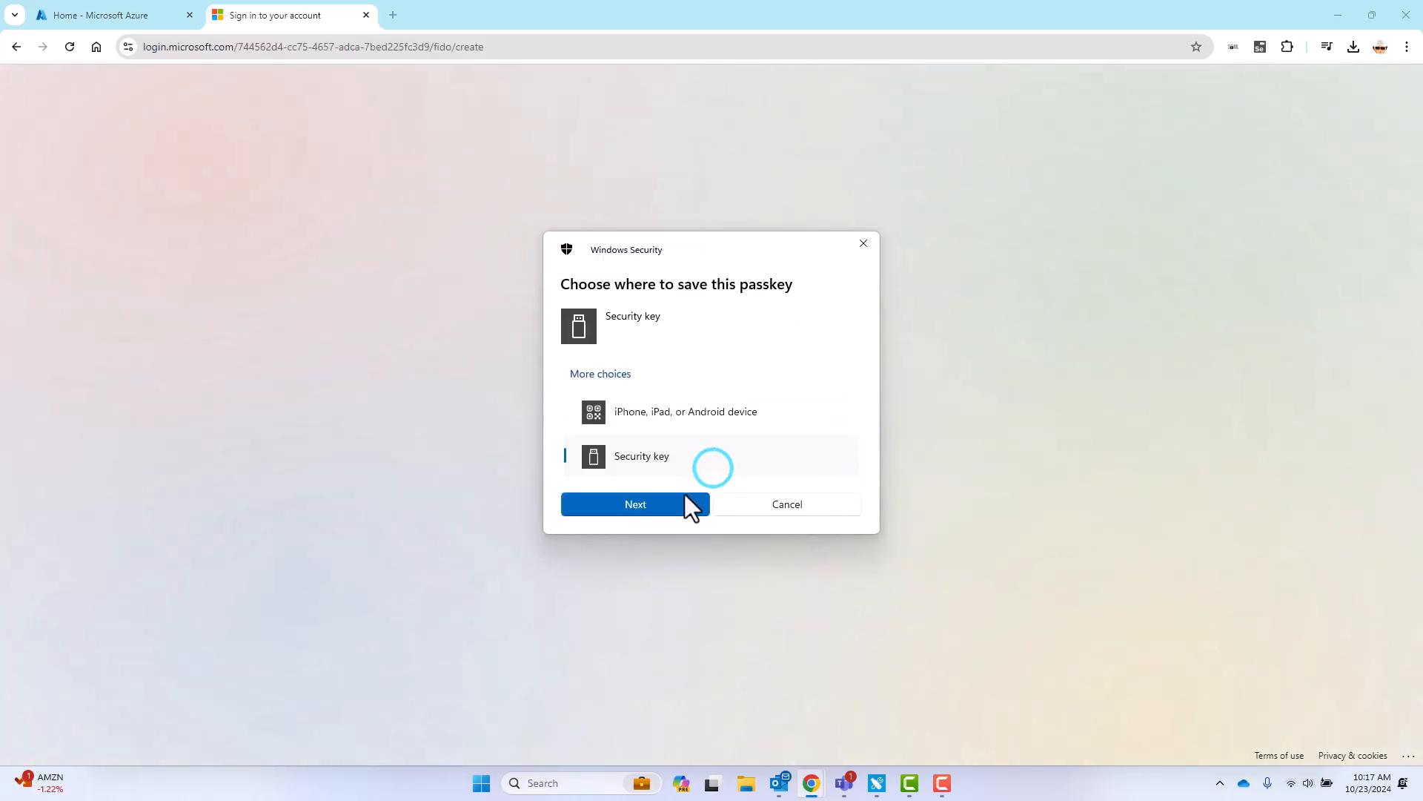
- Save the login.microsoft.com passkey onto the security key, confirmed with the key's PIN
{"action": "left_click", "coordinate": [635, 505]}
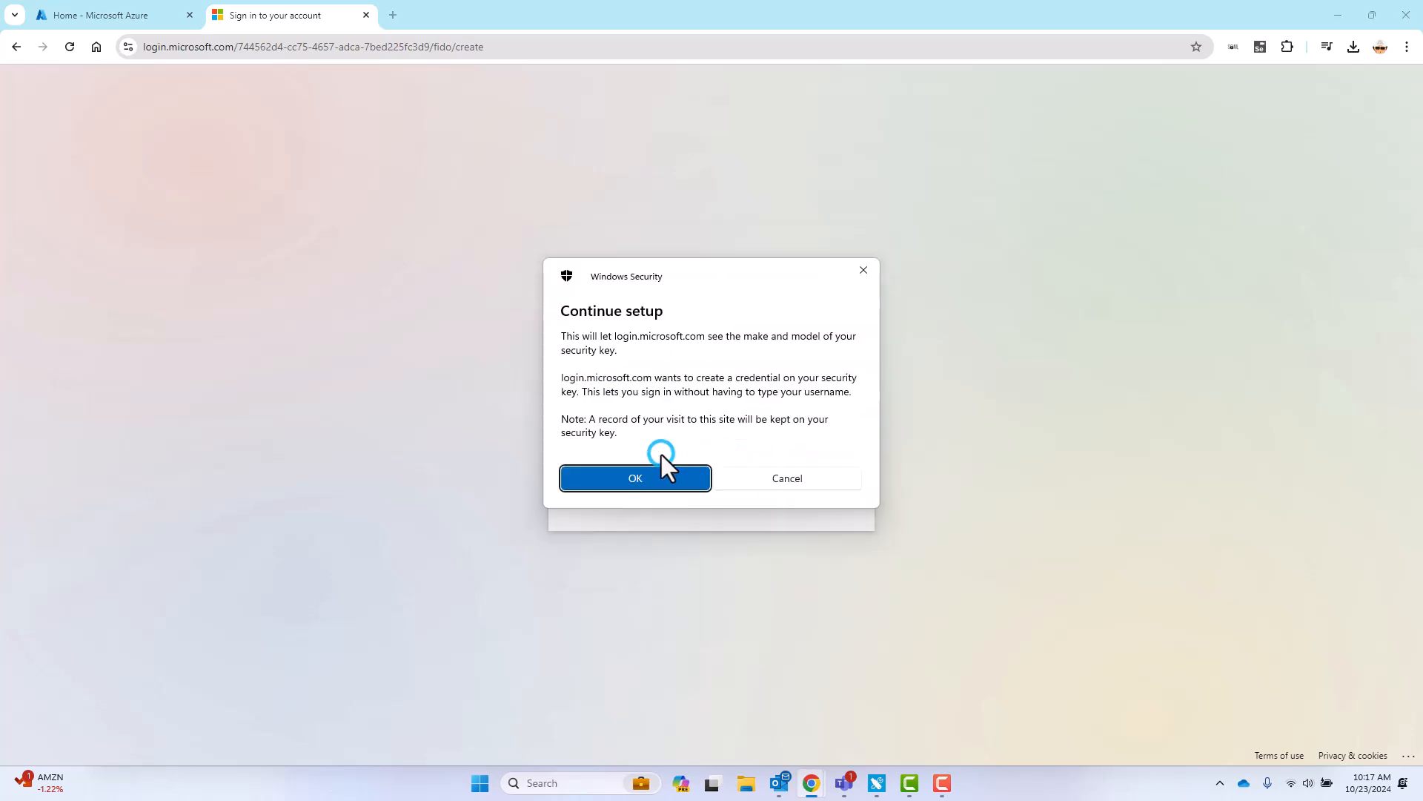
{"action": "left_click", "coordinate": [636, 479]}
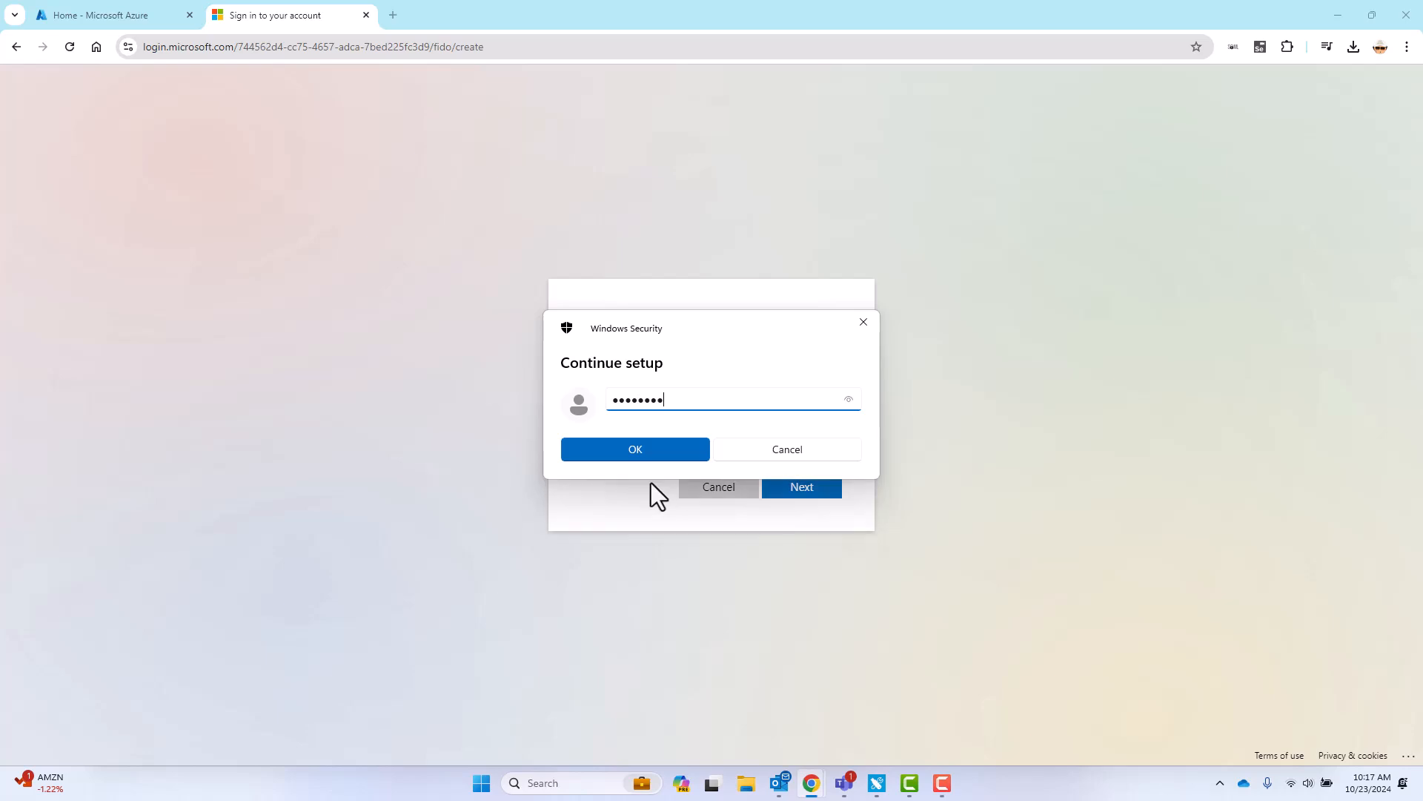
{"action": "left_click", "coordinate": [634, 448]}
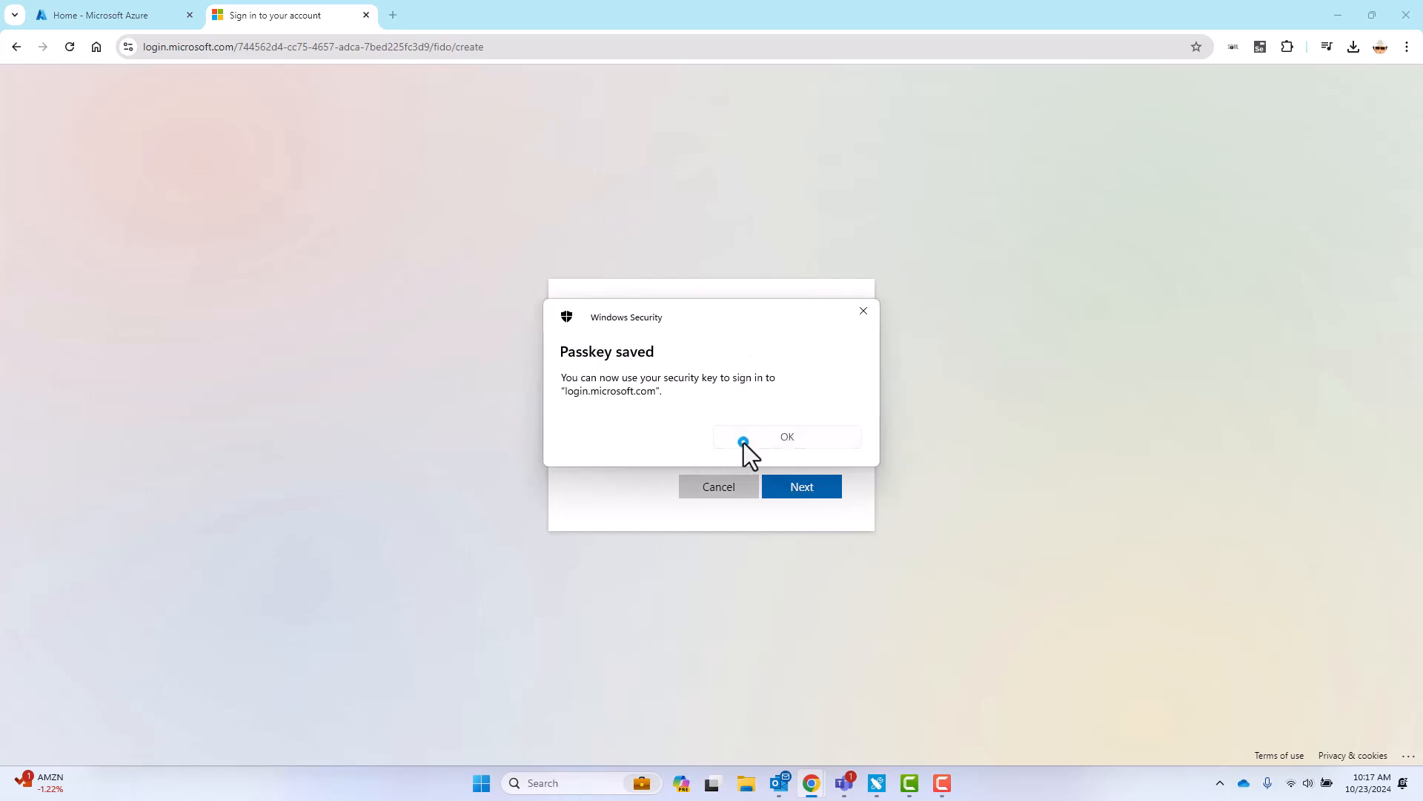
{"action": "left_click", "coordinate": [745, 437]}
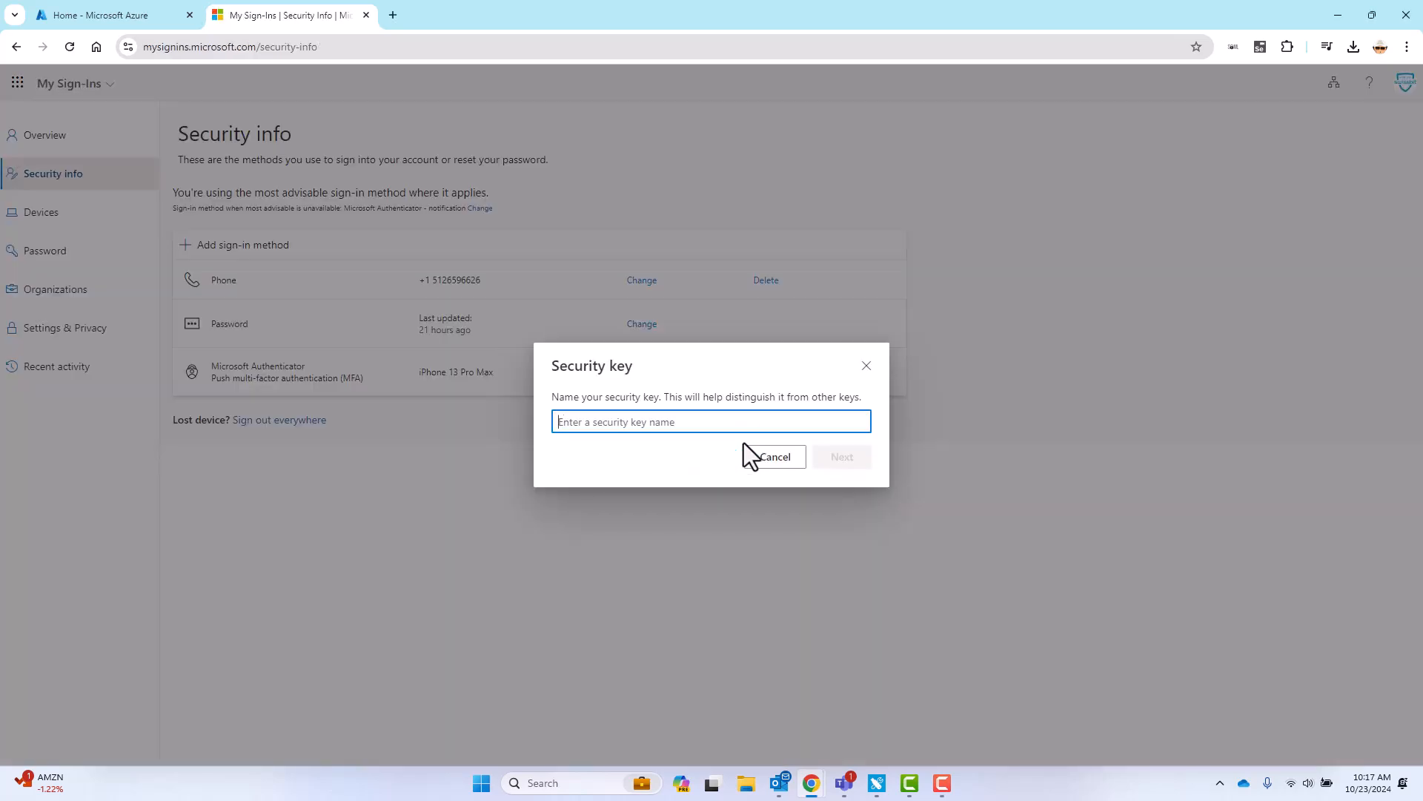
- Name the security key 'Swissbit iShield Key Pro' and sign out of My Sign-Ins
{"action": "type", "text": "Swissbit iShield Key Pro"}
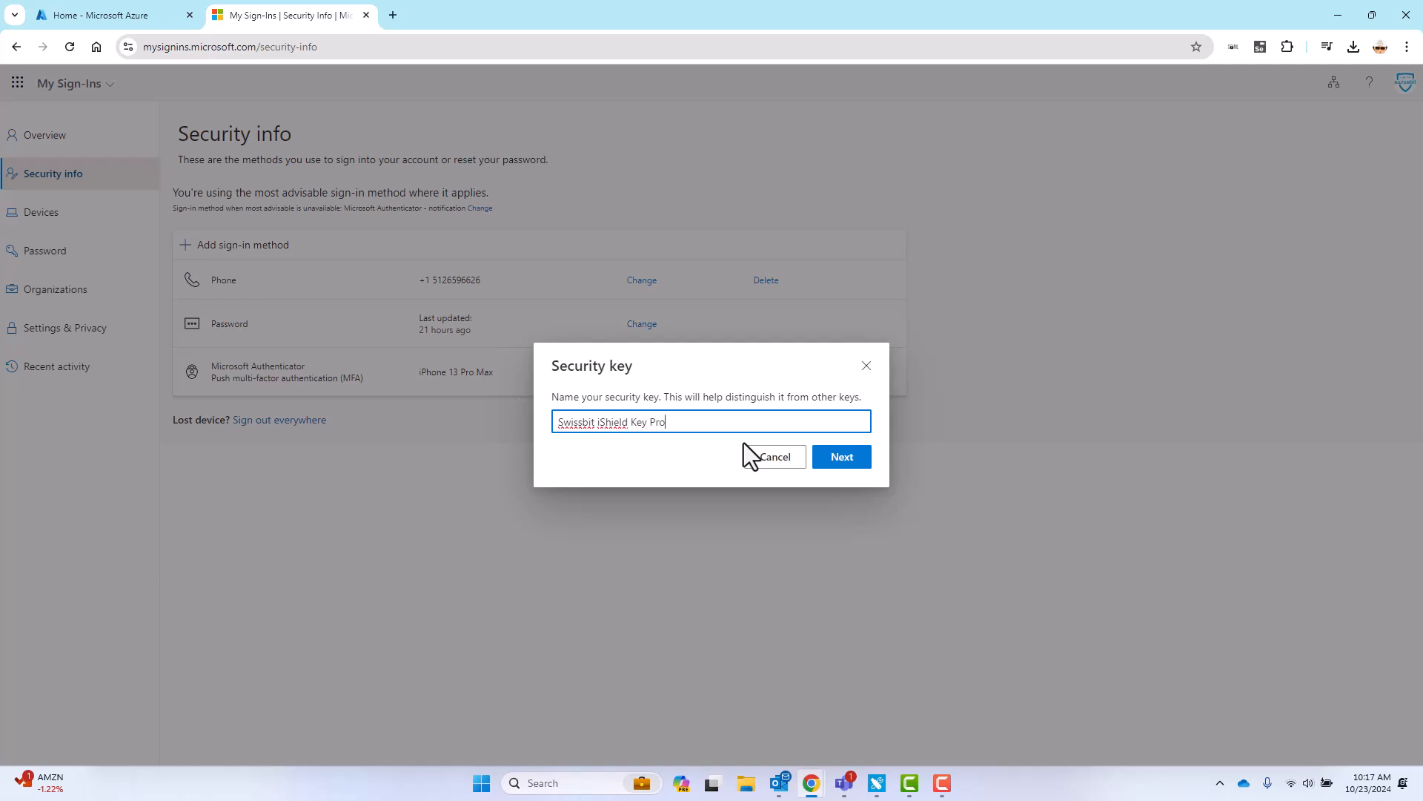
{"action": "left_click", "coordinate": [841, 456]}
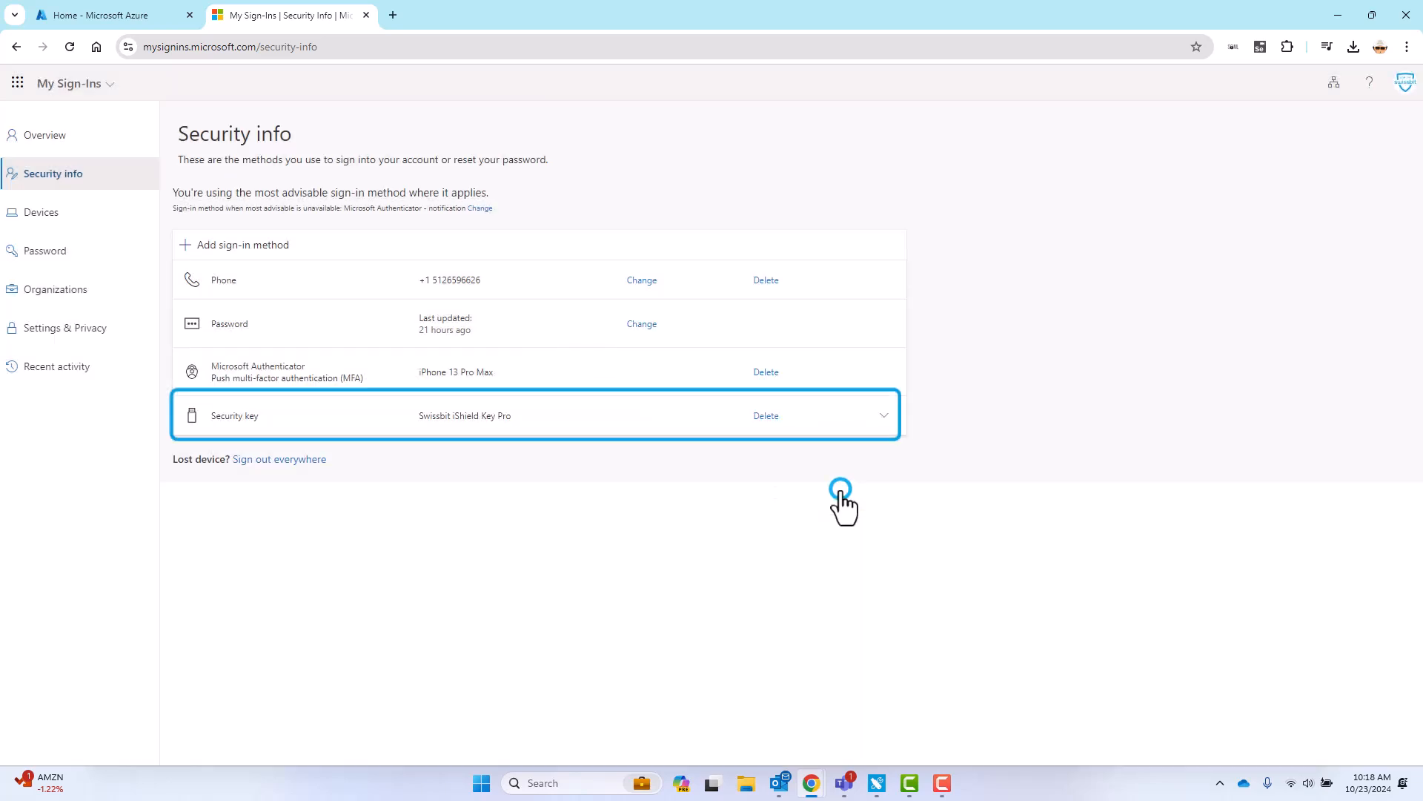
{"action": "mouse_move", "coordinate": [1394, 100]}
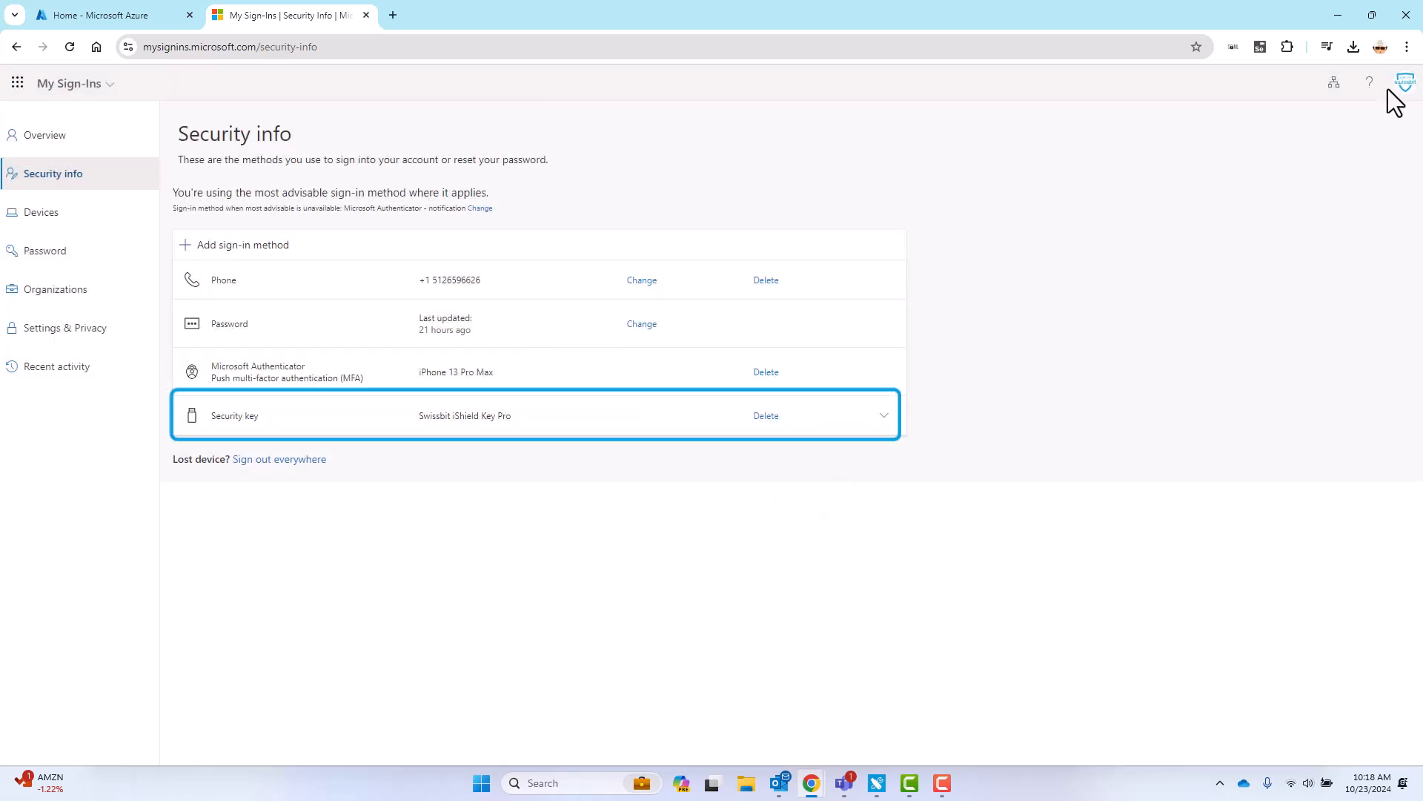
{"action": "left_click", "coordinate": [1405, 82]}
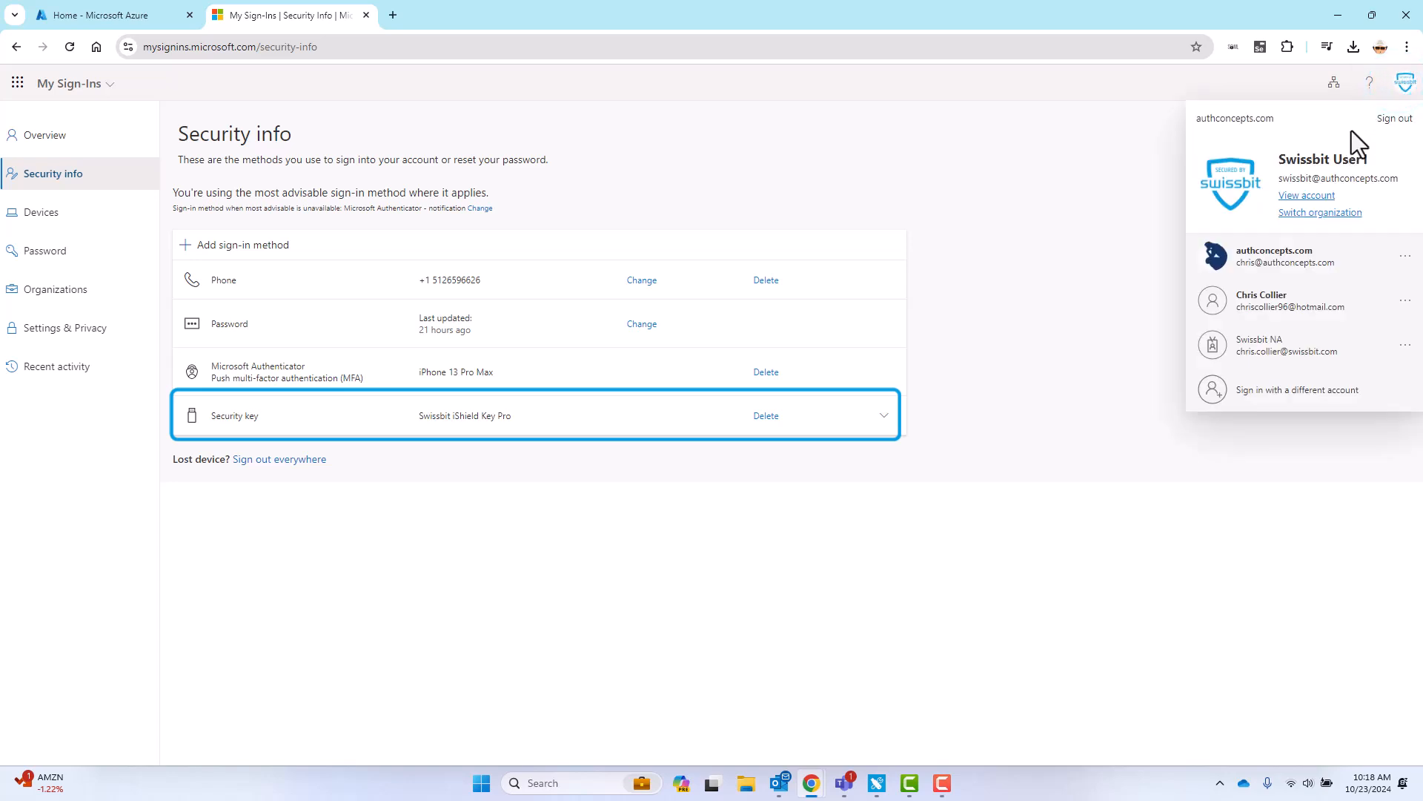
{"action": "left_click", "coordinate": [1394, 117]}
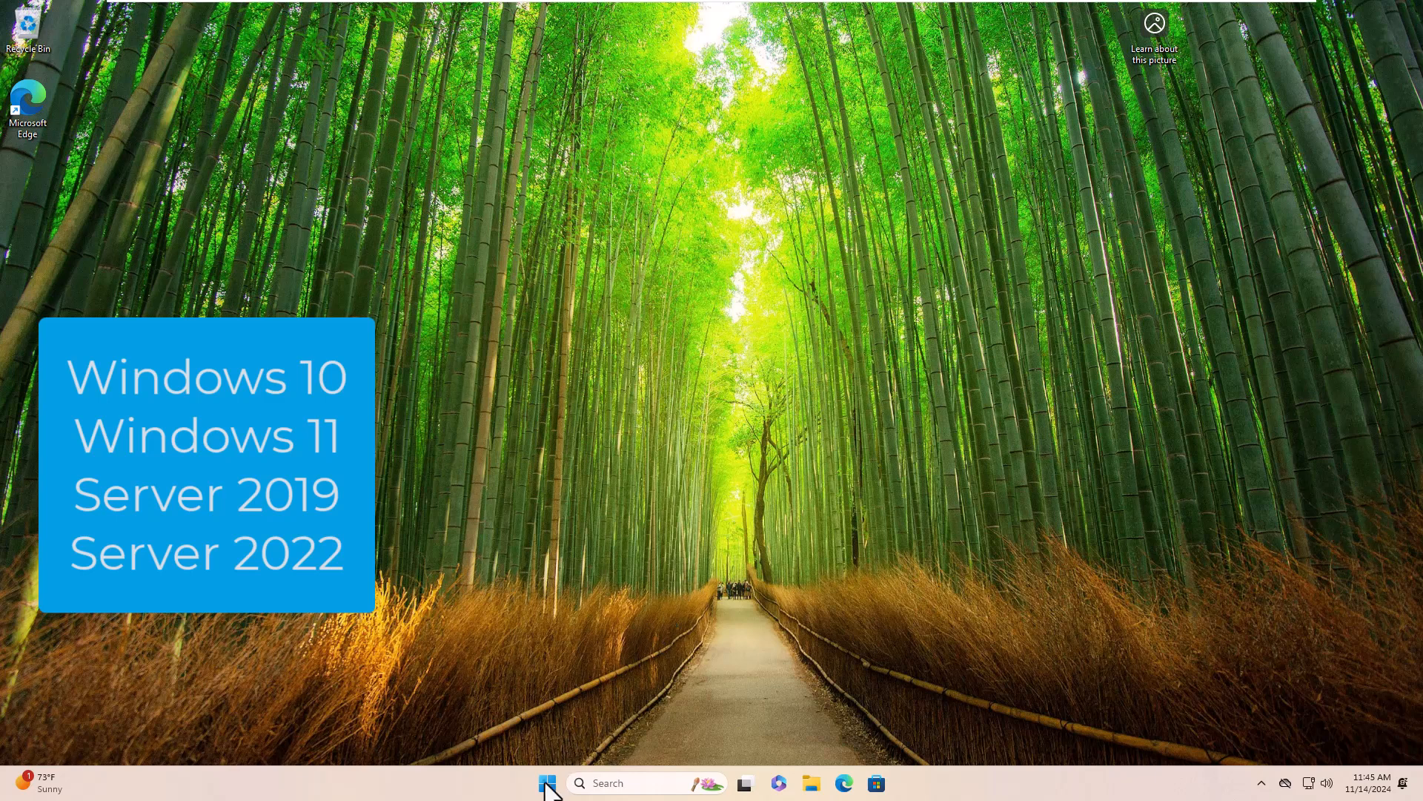
- Search the Start menu for 'gpedit' and launch Edit group policy
{"action": "left_click", "coordinate": [547, 783]}
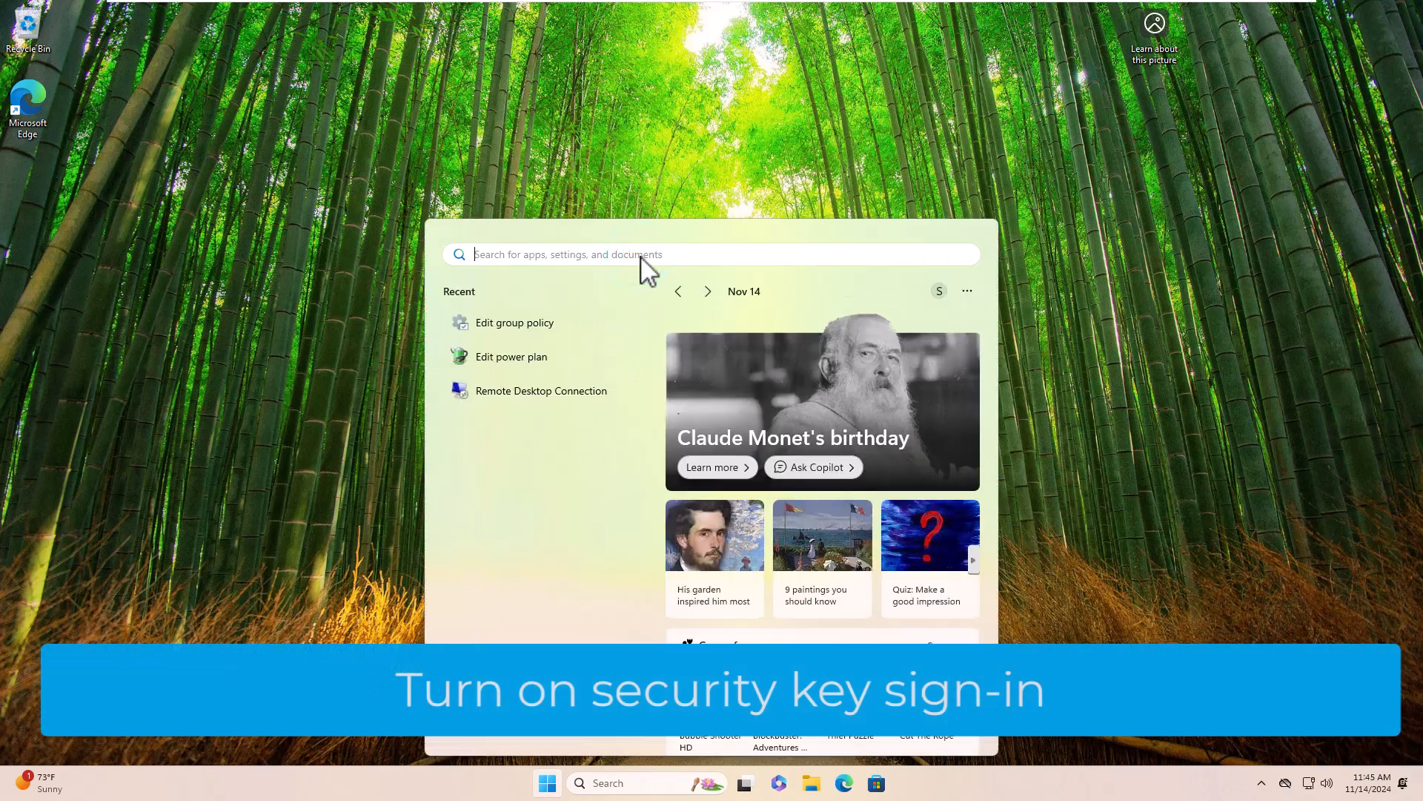
{"action": "type", "text": "gpedit"}
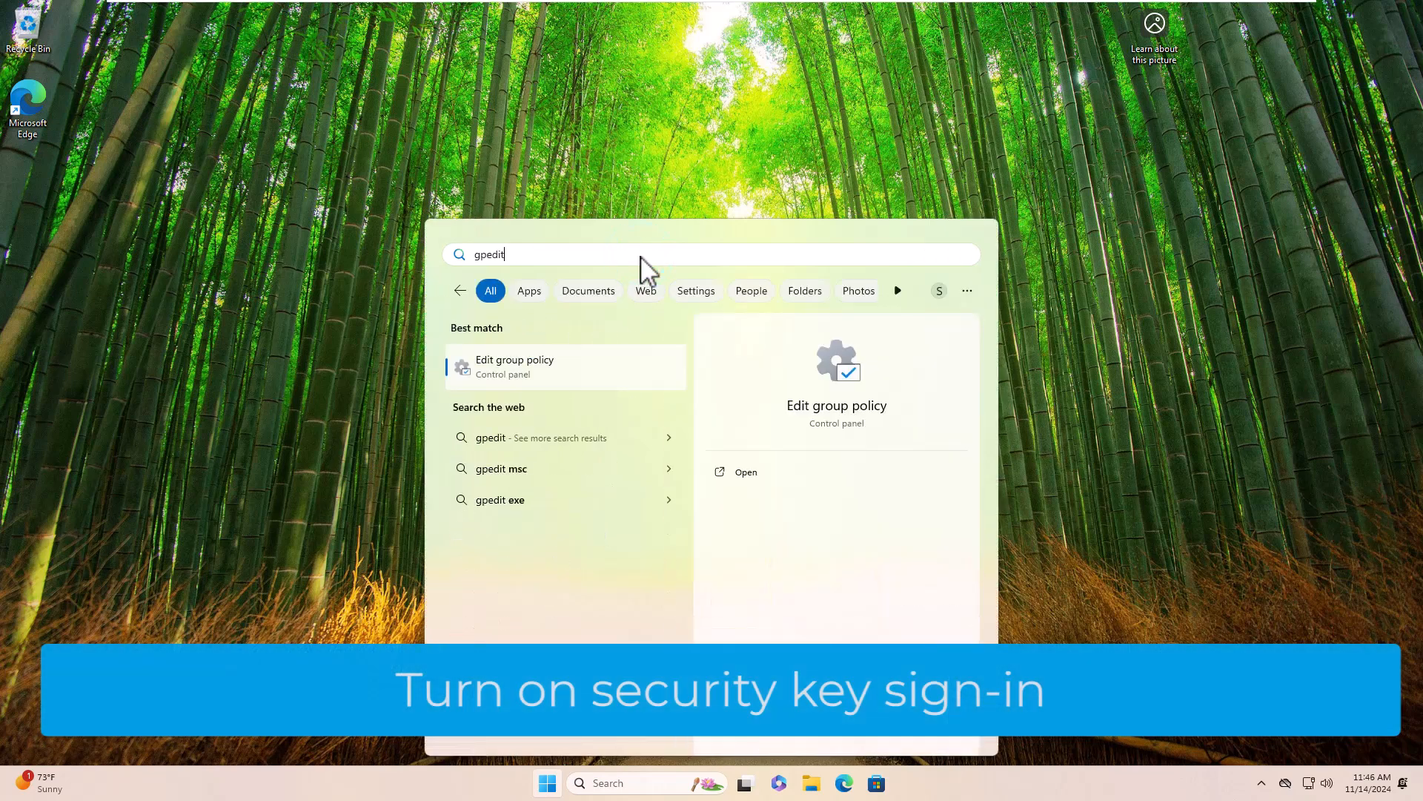
{"action": "left_click", "coordinate": [514, 367]}
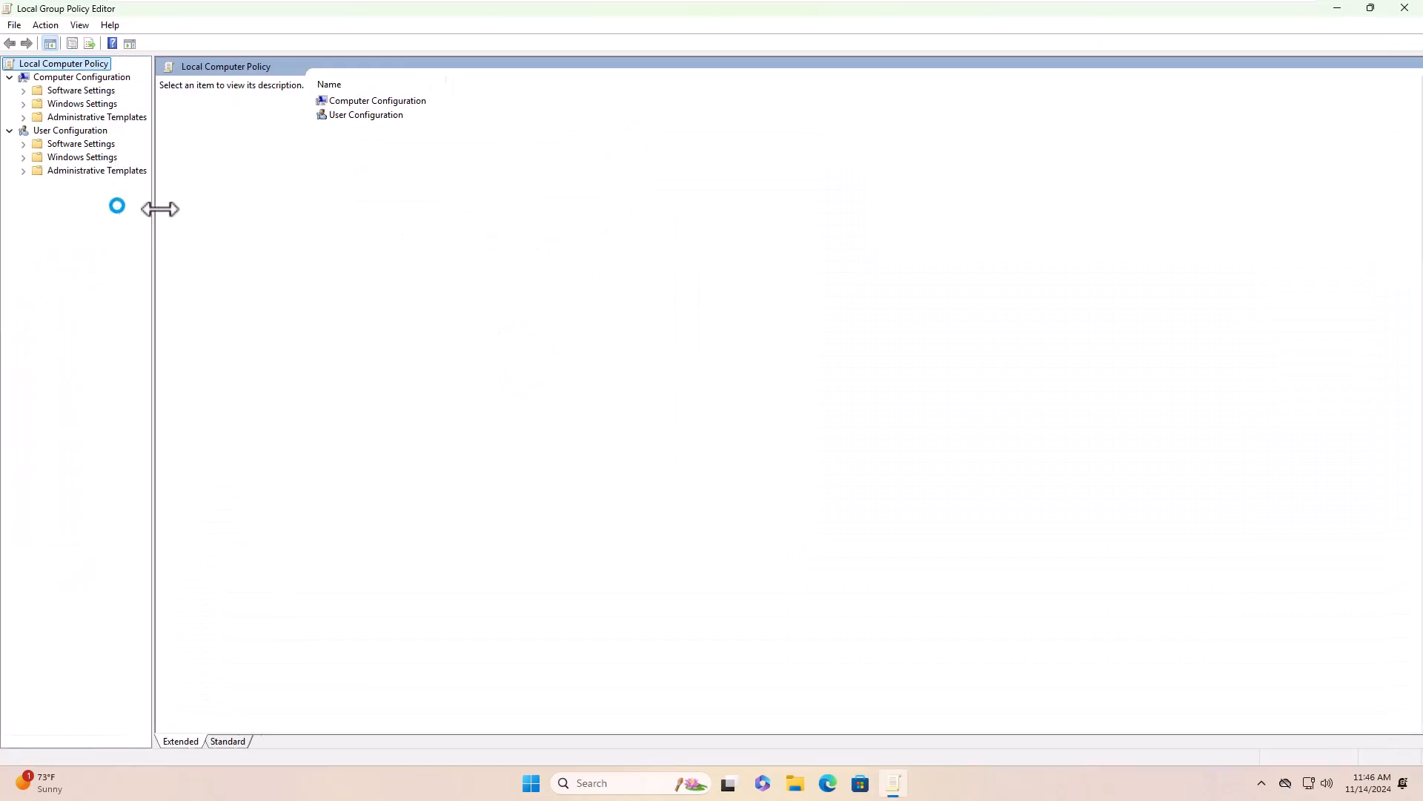
- Enable 'Turn on security key sign-in' under Administrative Templates > System > Logon
{"action": "left_click", "coordinate": [25, 117]}
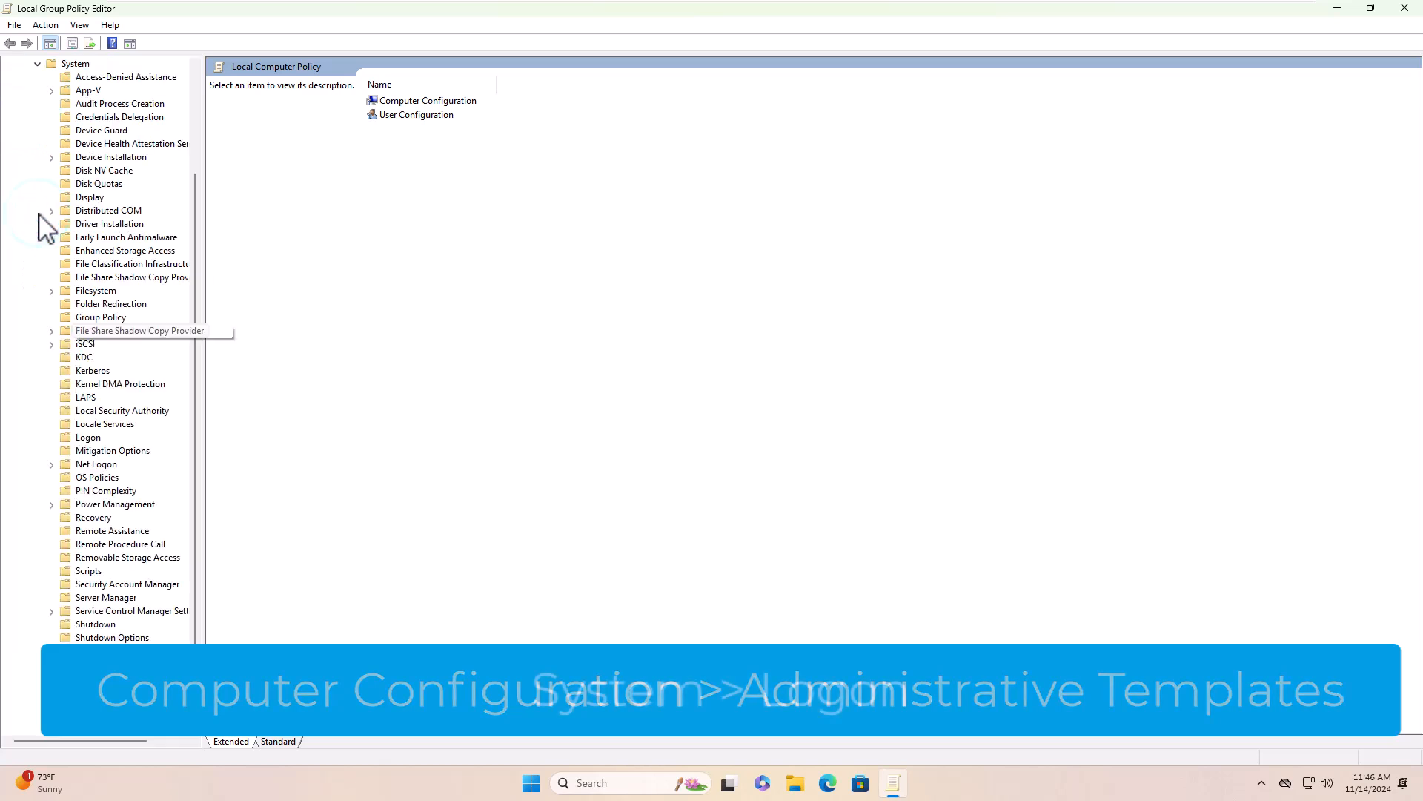
{"action": "left_click", "coordinate": [88, 437]}
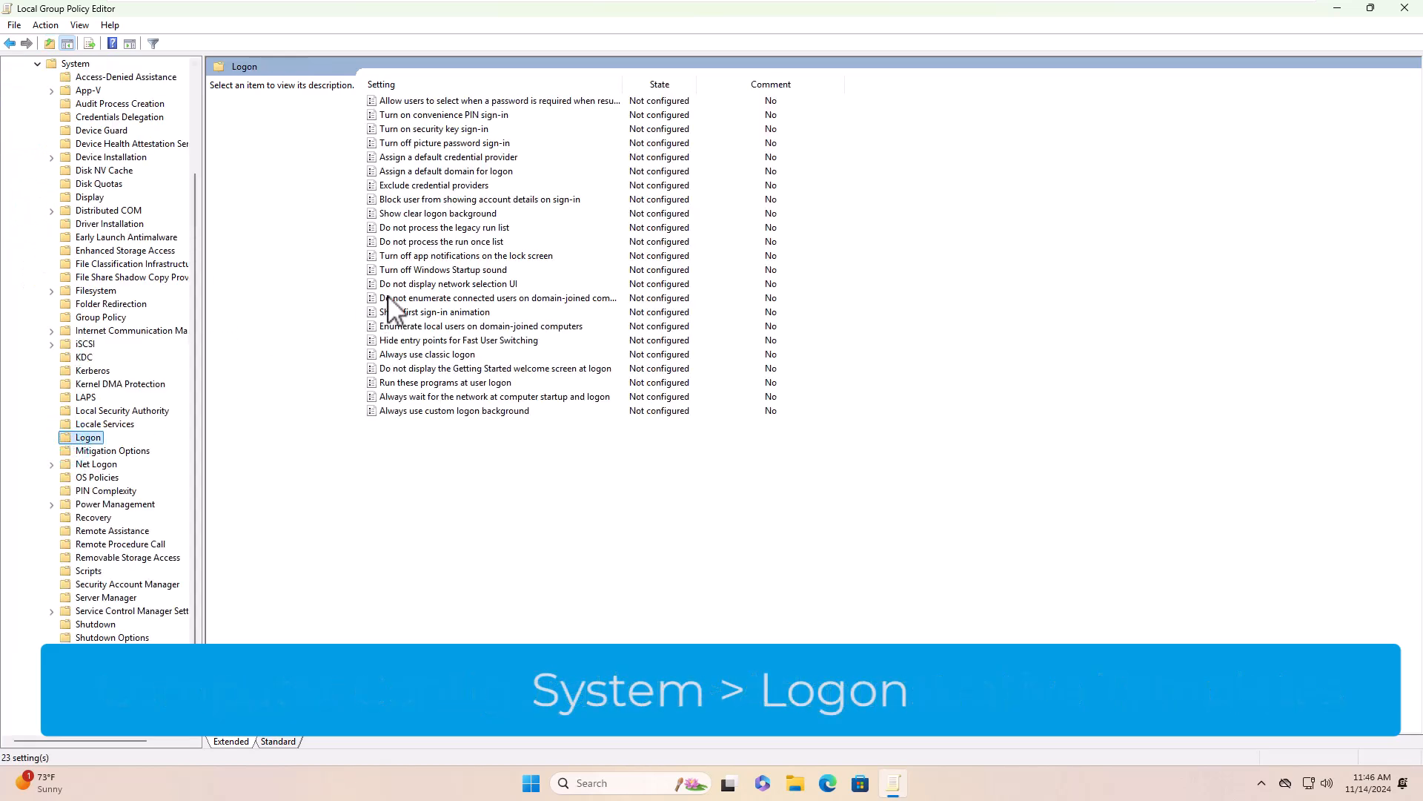
{"action": "left_click", "coordinate": [432, 128]}
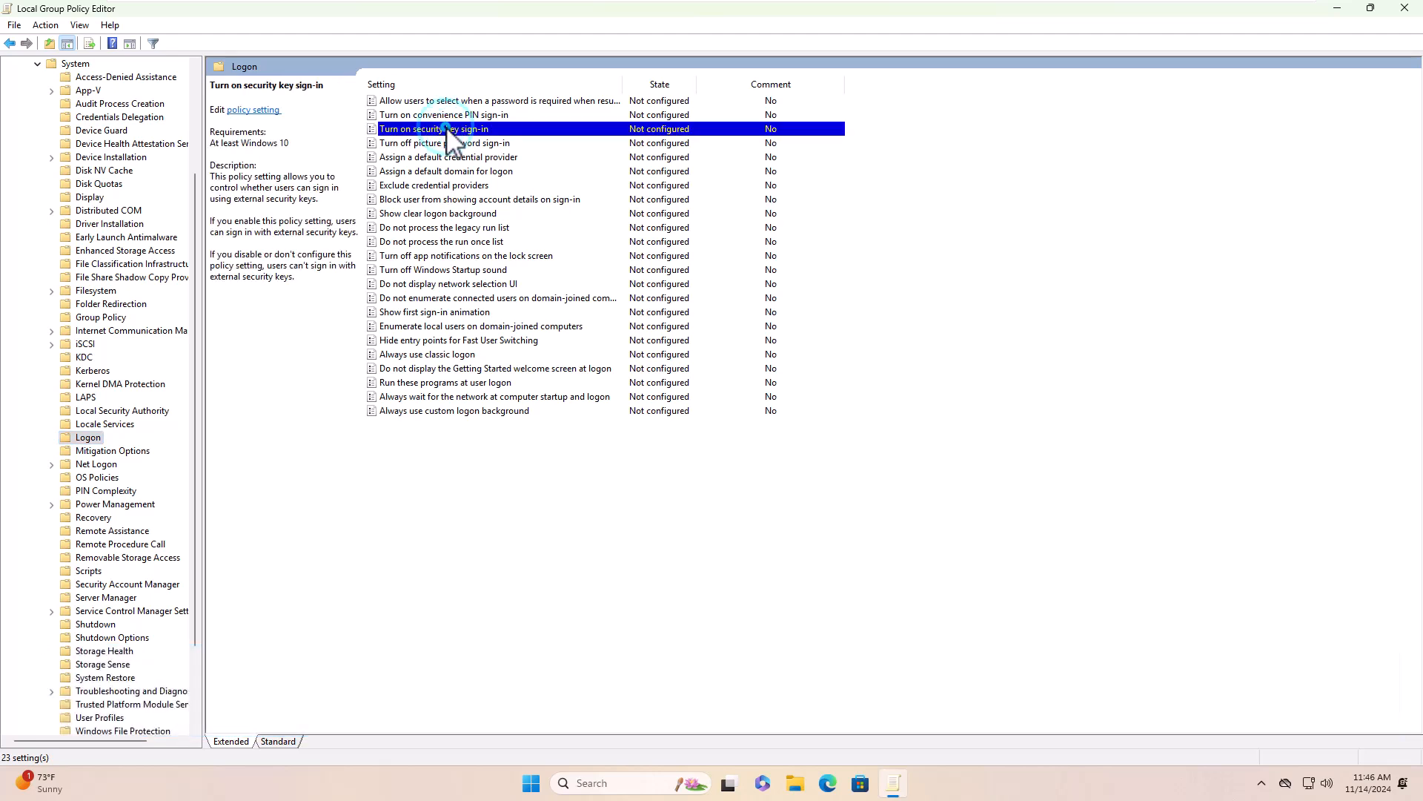
{"action": "double_click", "coordinate": [433, 128]}
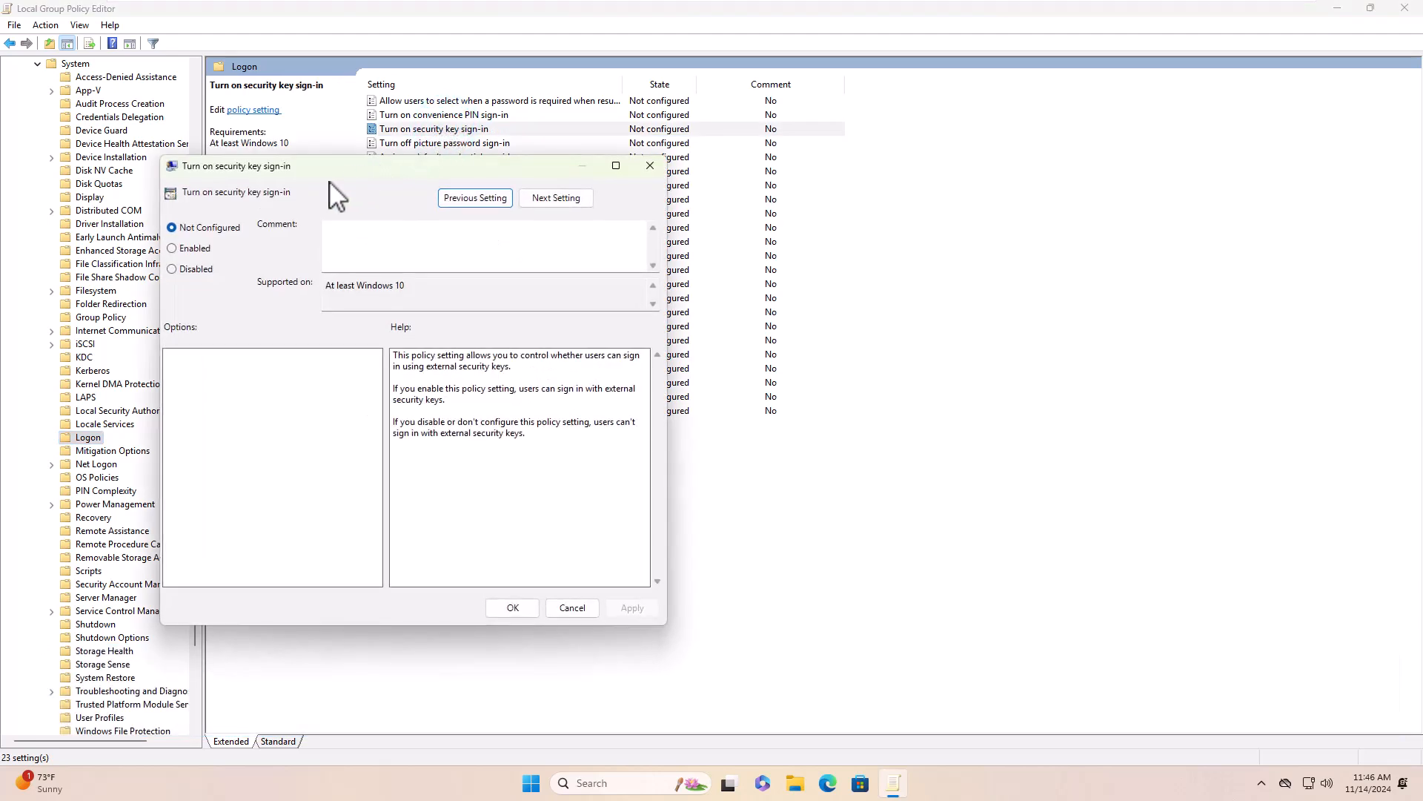
{"action": "left_click", "coordinate": [172, 247]}
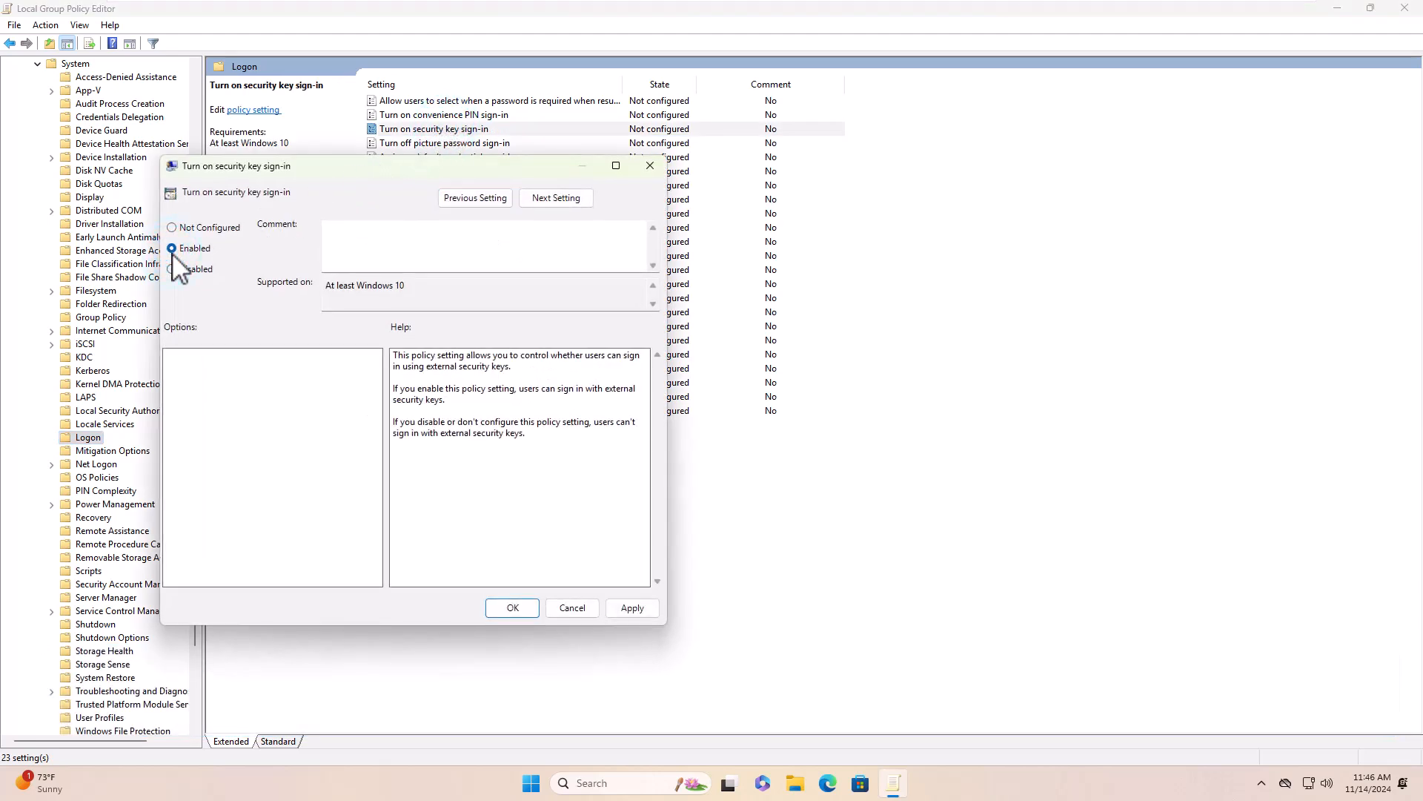
{"action": "left_click", "coordinate": [512, 608]}
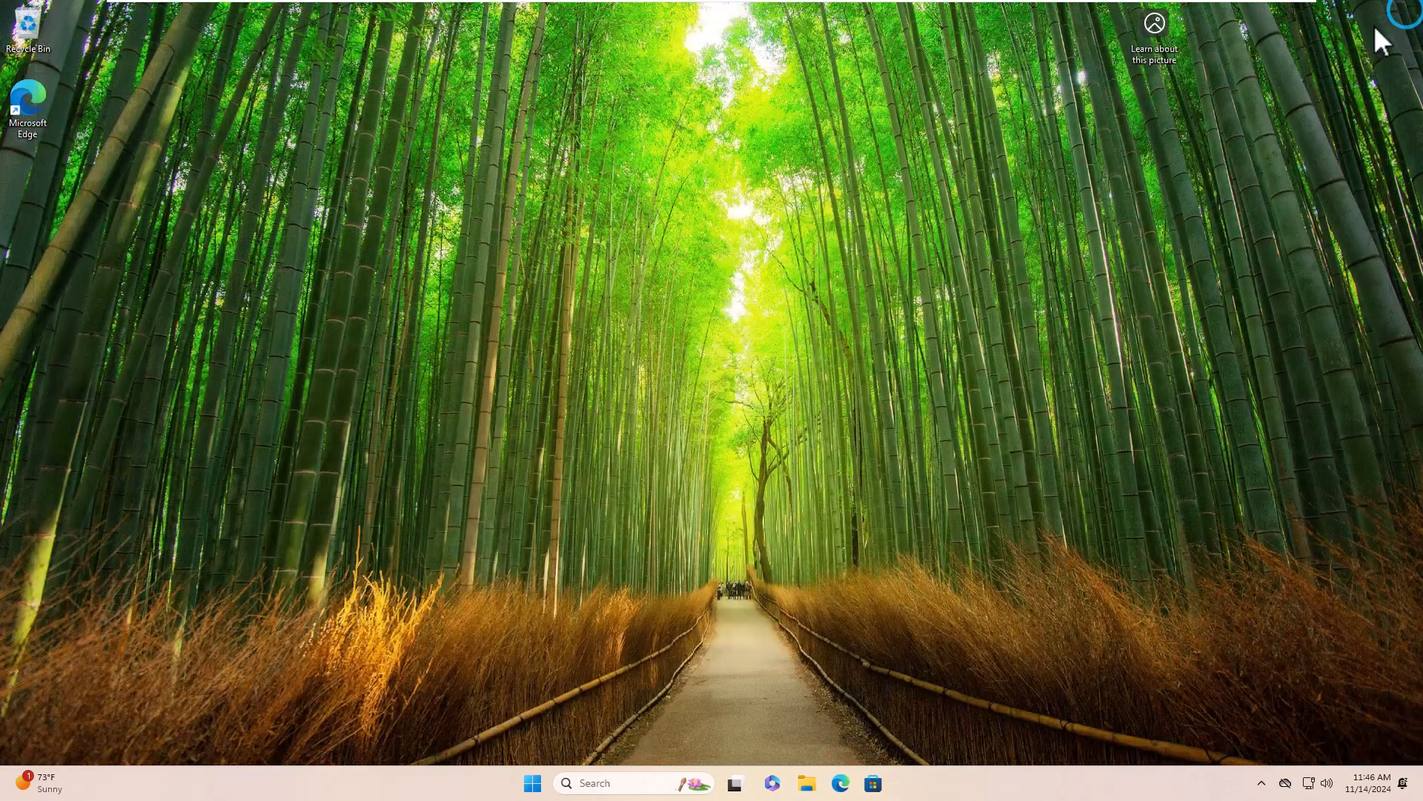
{"action": "mouse_move", "coordinate": [1025, 213]}
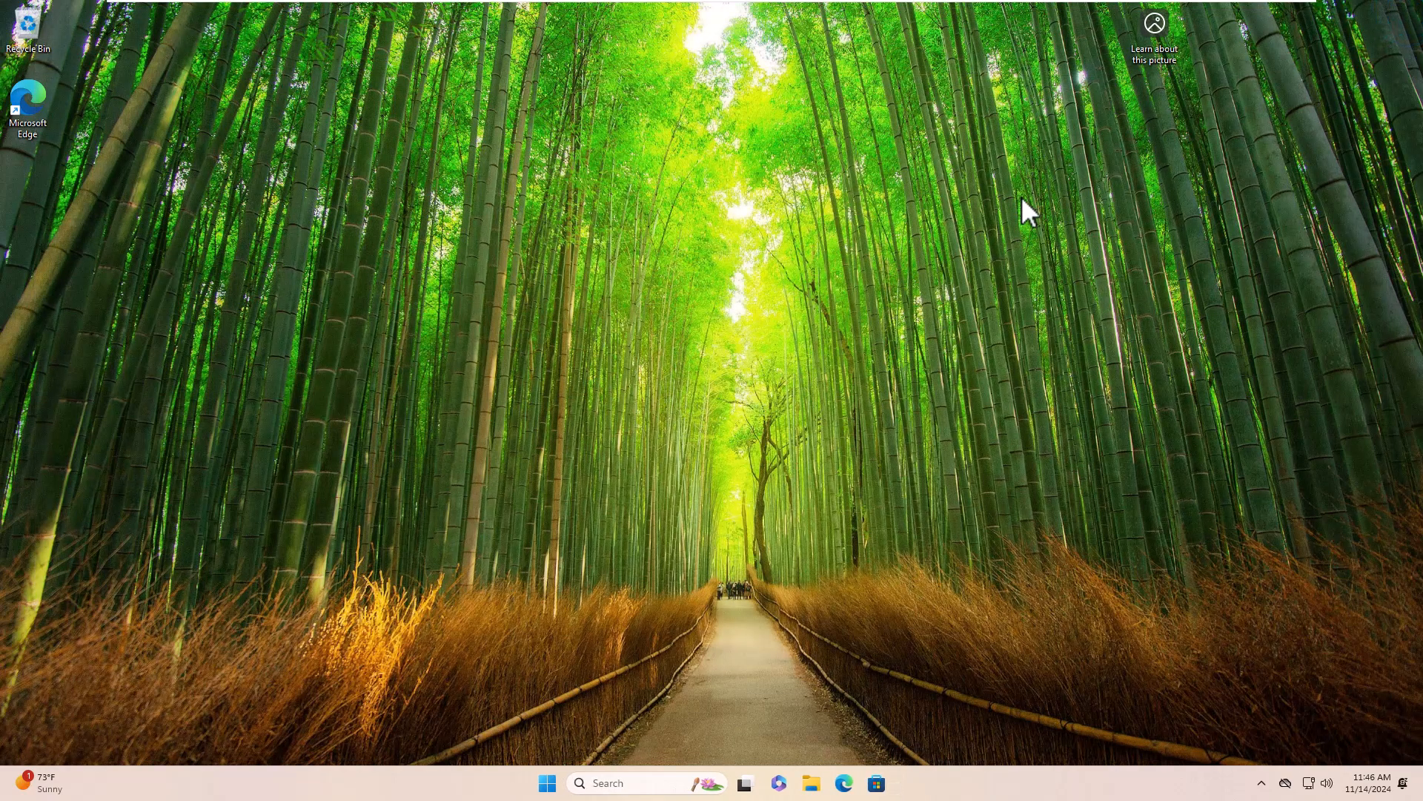
{"action": "mouse_move", "coordinate": [886, 380]}
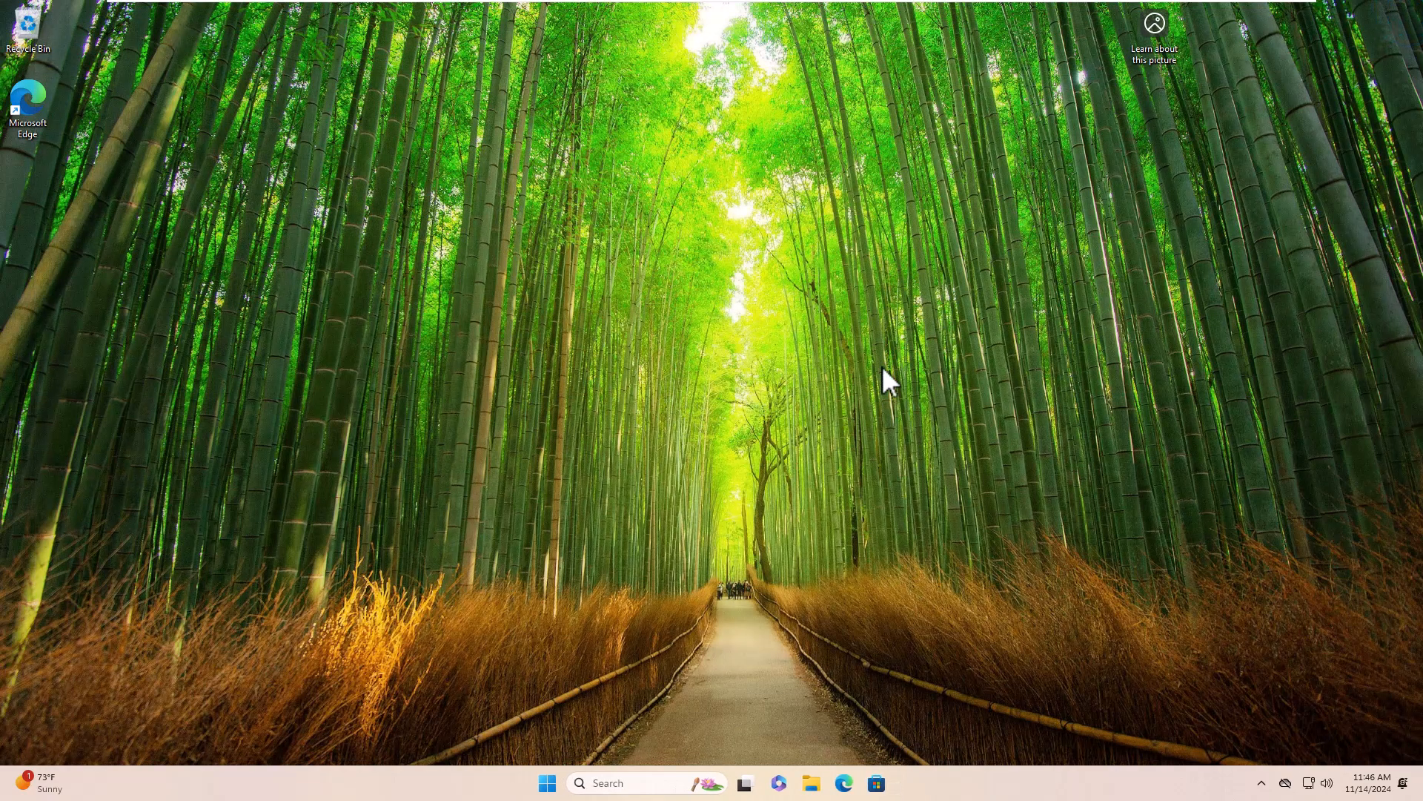
- Sign out of Windows from the Start menu's account options
{"action": "left_click", "coordinate": [547, 783]}
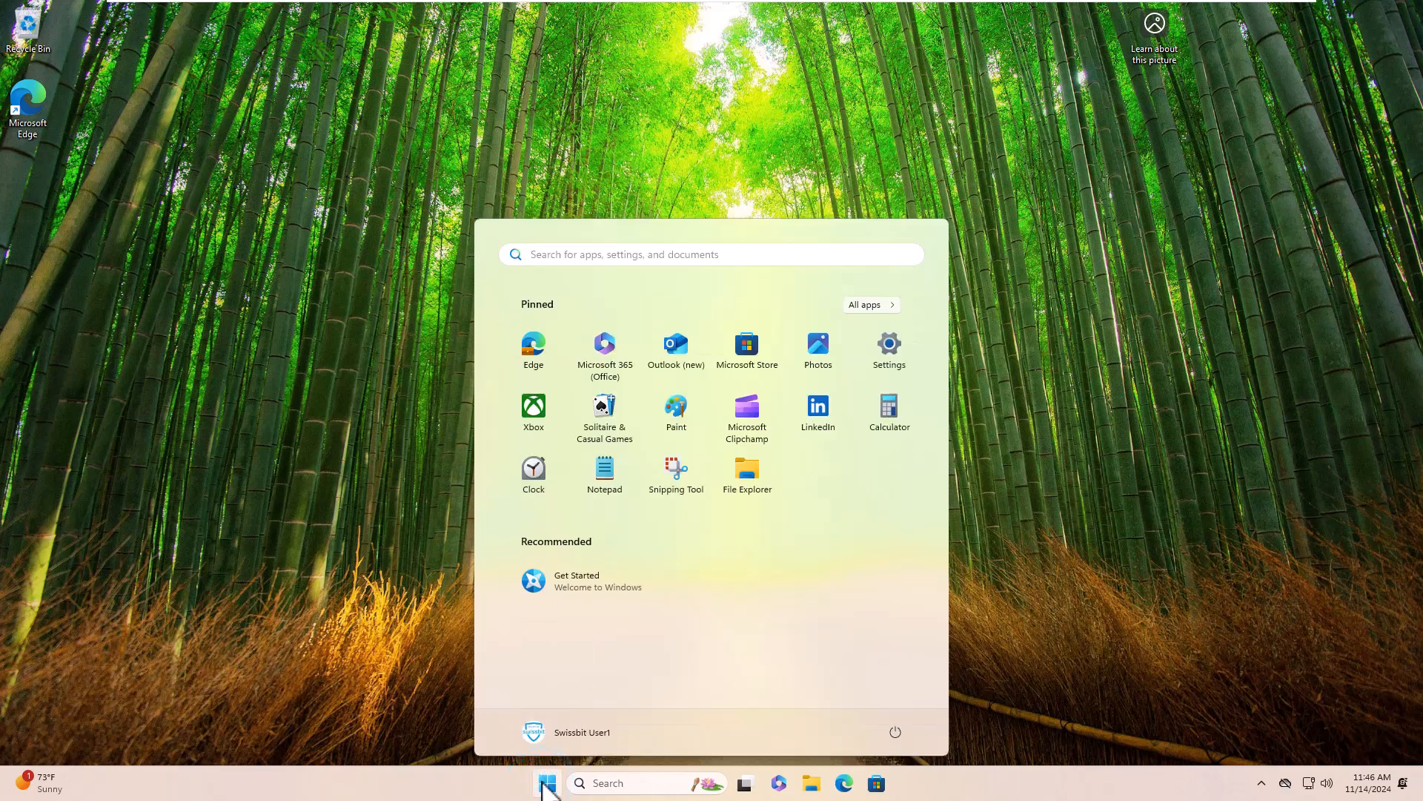
{"action": "left_click", "coordinate": [582, 732]}
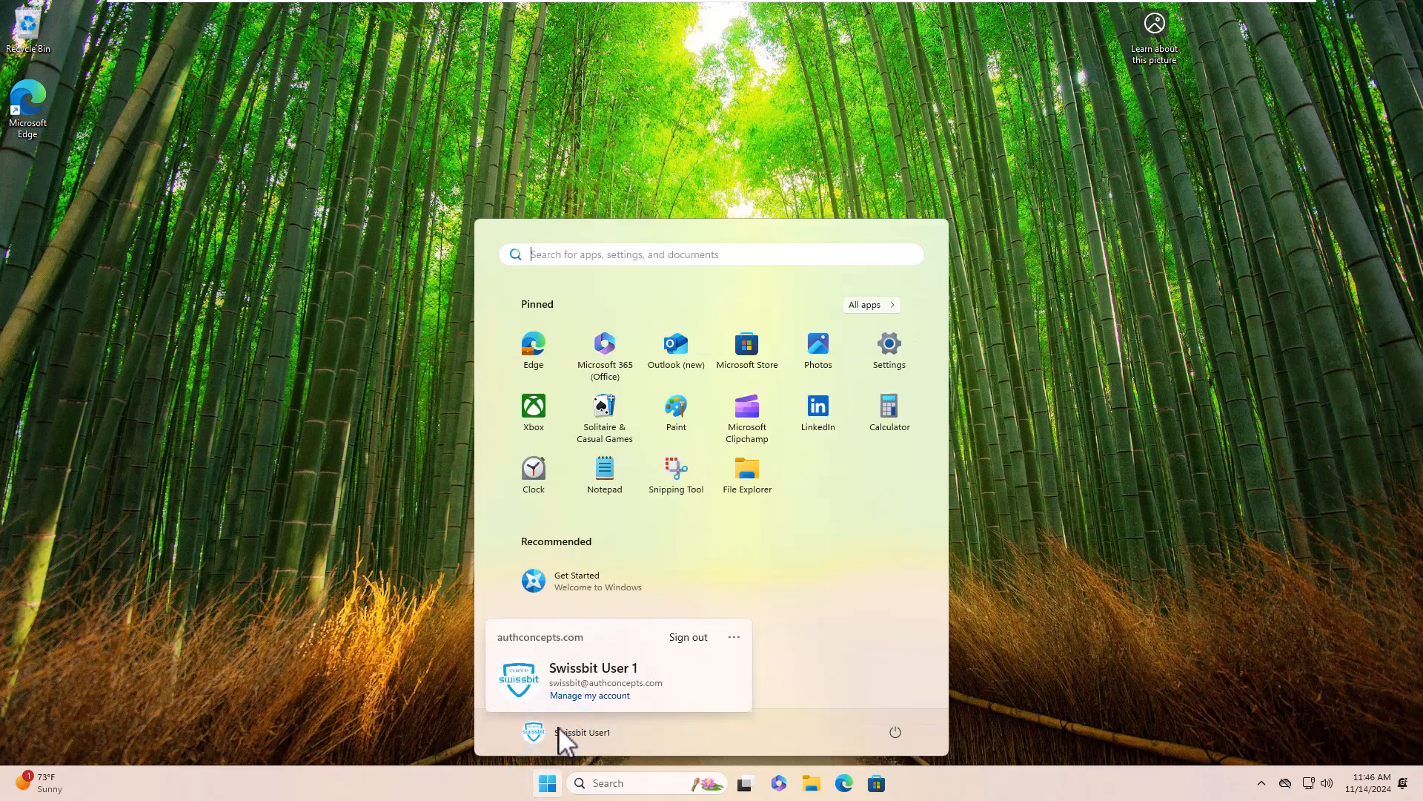
{"action": "left_click", "coordinate": [688, 637]}
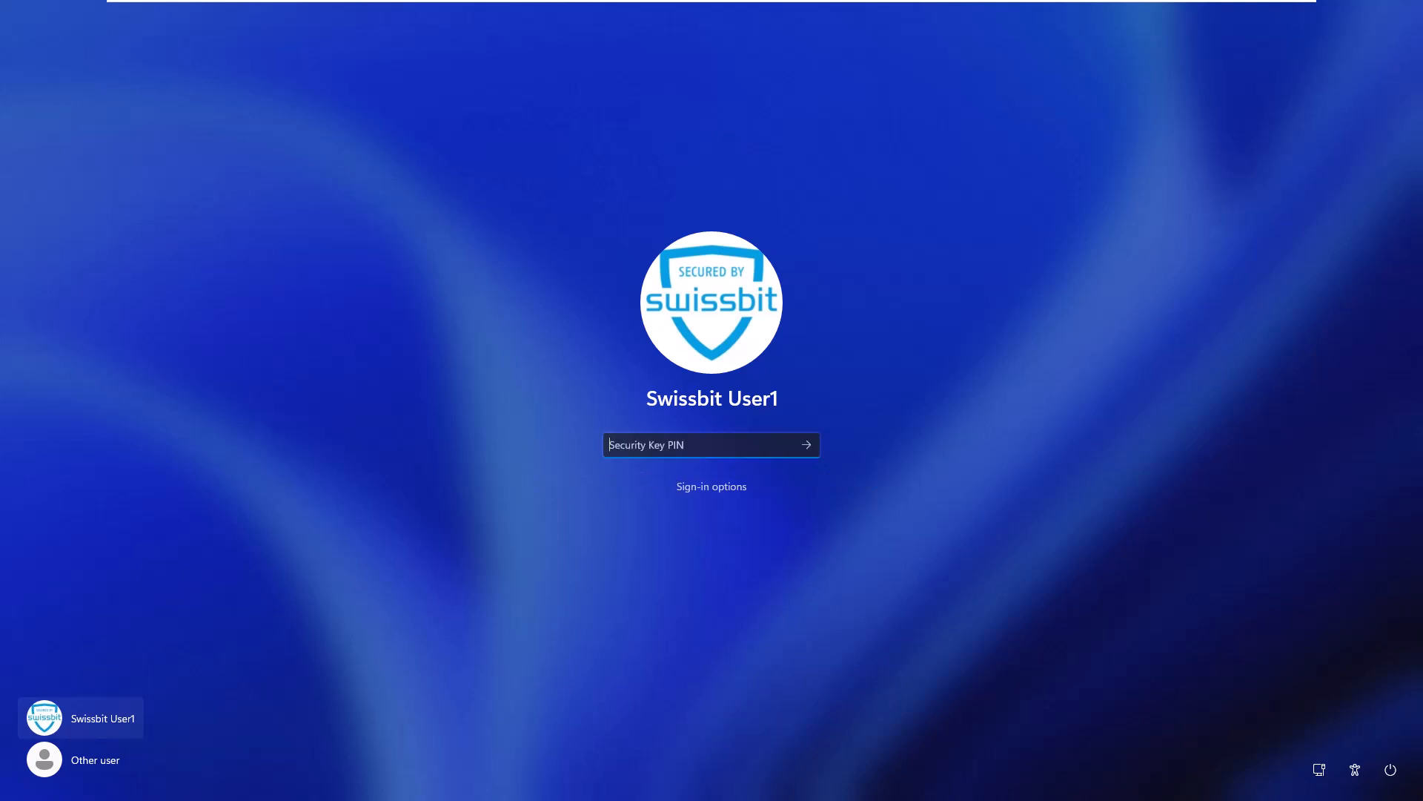
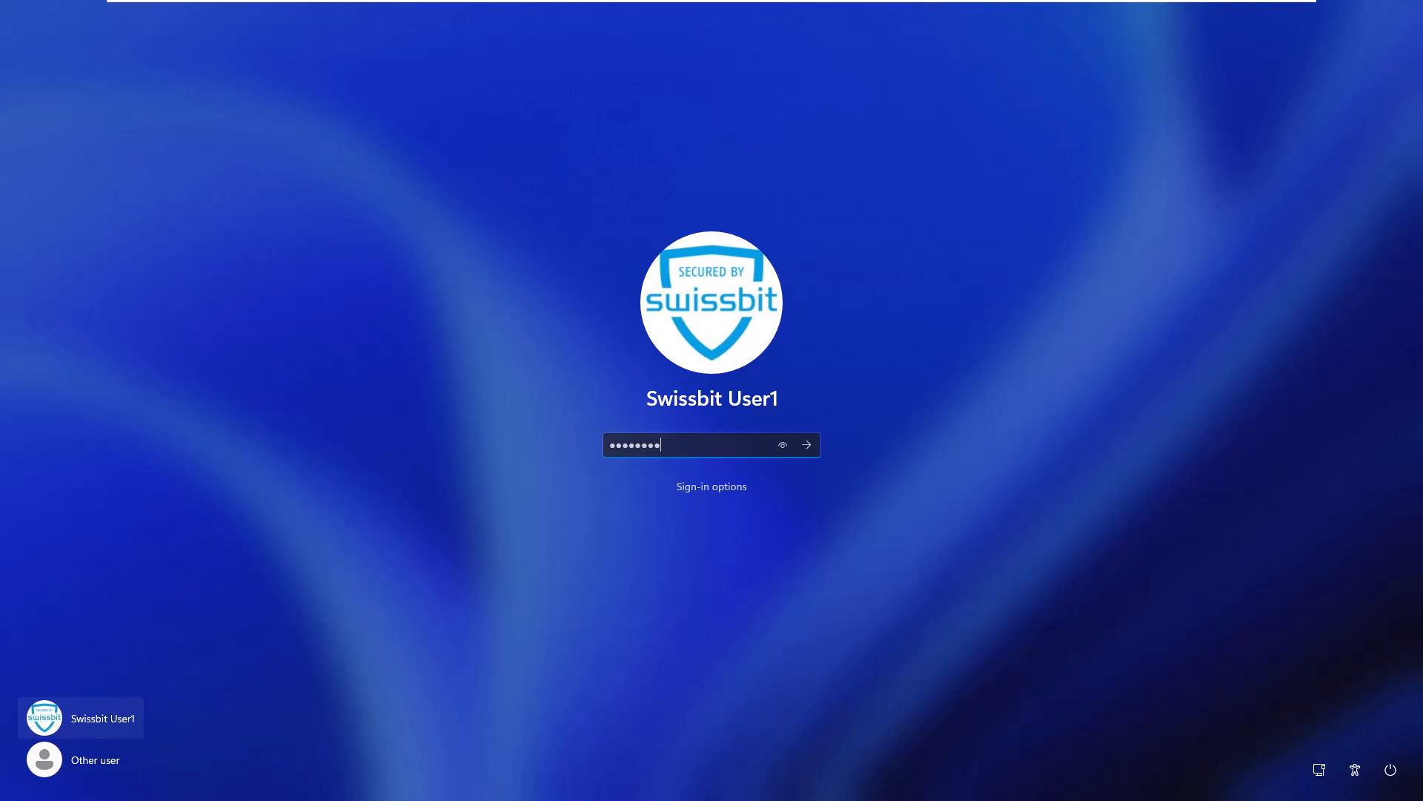
{"action": "left_click", "coordinate": [807, 444]}
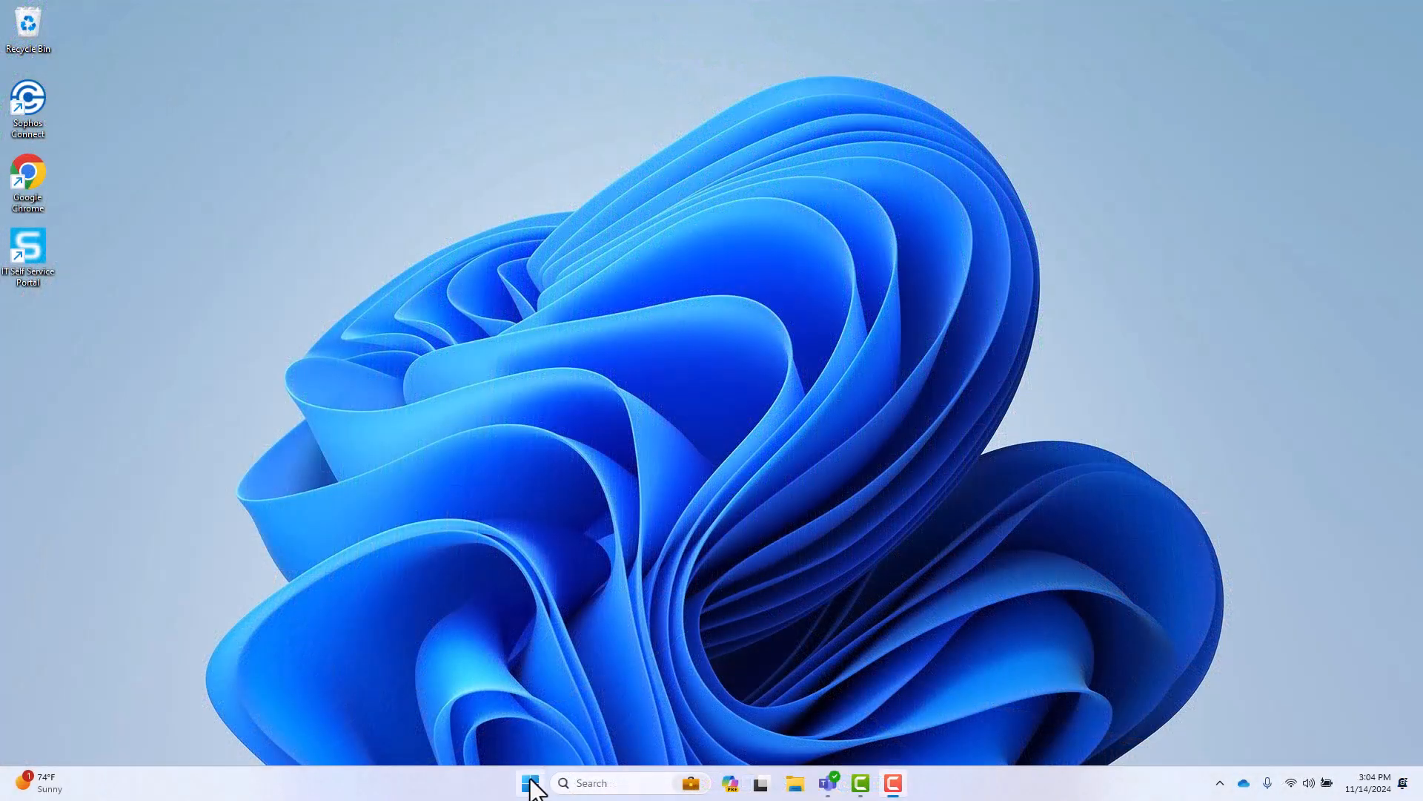
- Search the Start menu for 'remote' and launch Remote Desktop Connection
{"action": "left_click", "coordinate": [530, 783]}
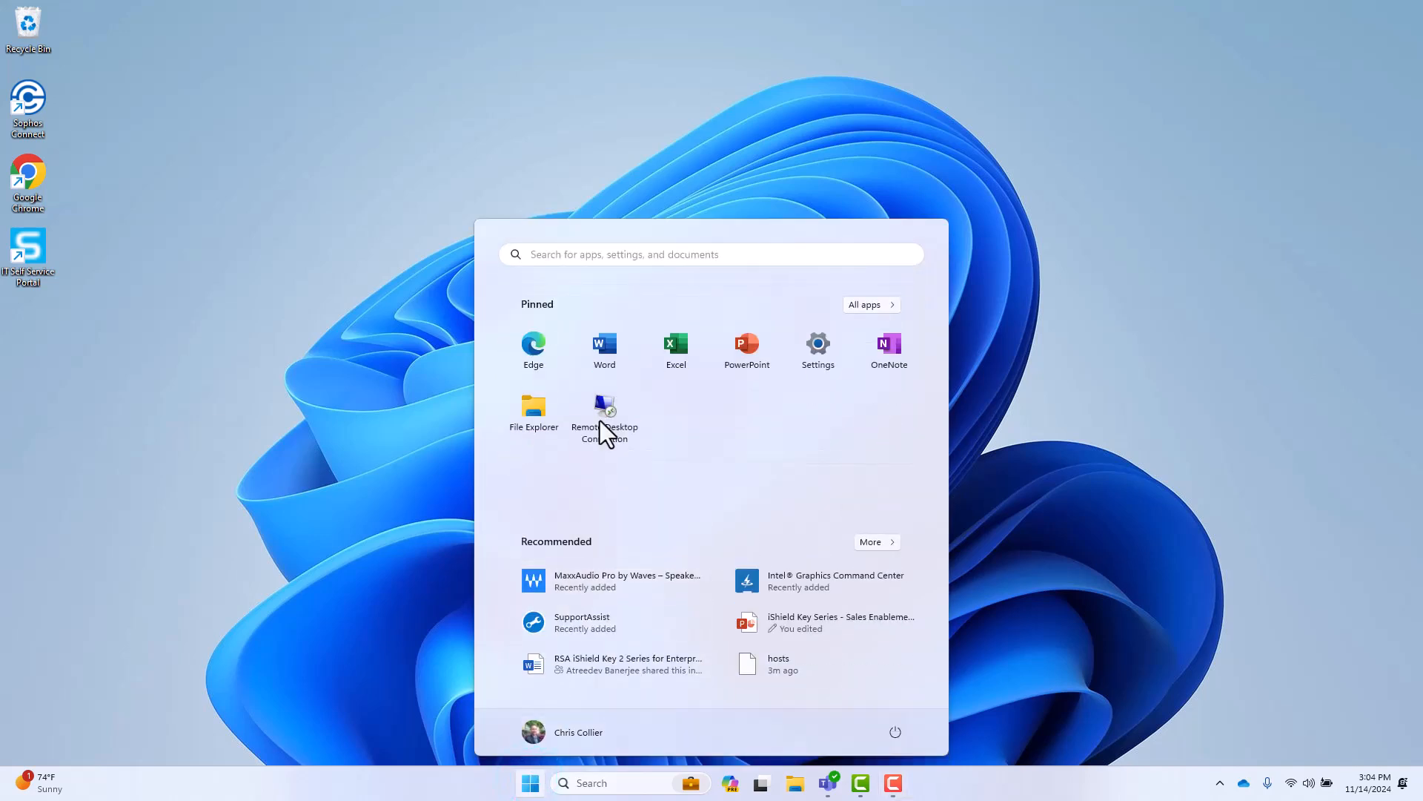
{"action": "left_click", "coordinate": [712, 254]}
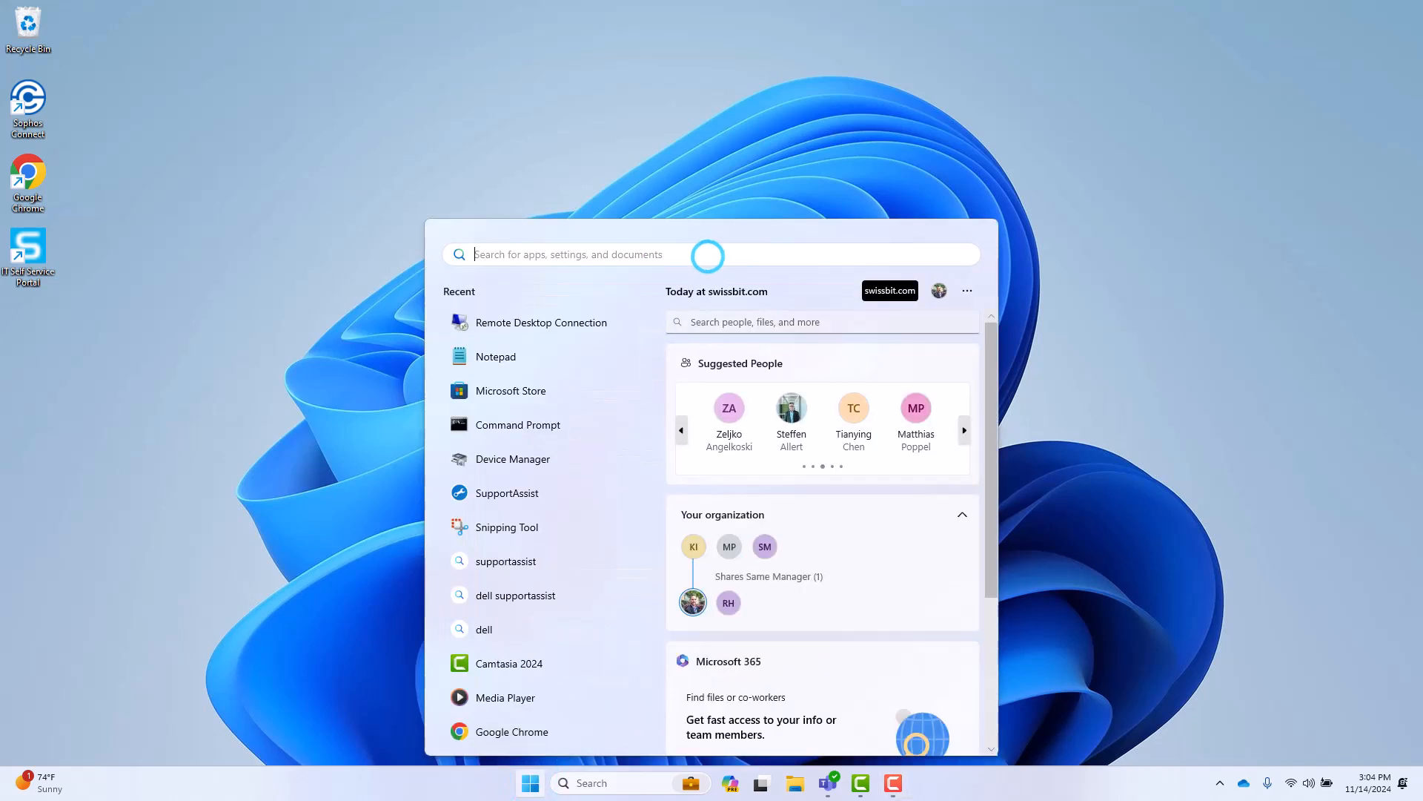
{"action": "type", "text": "remote"}
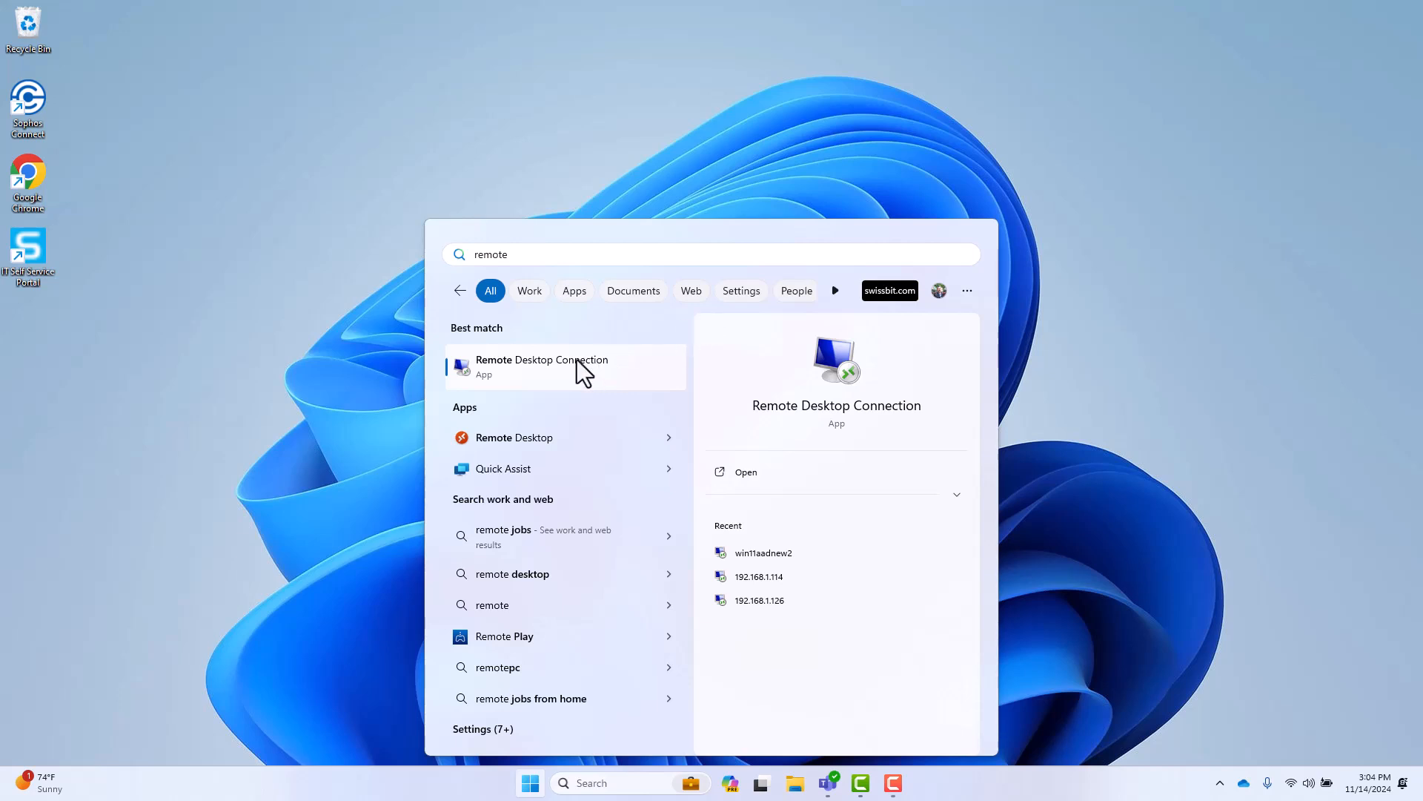
{"action": "left_click", "coordinate": [541, 366]}
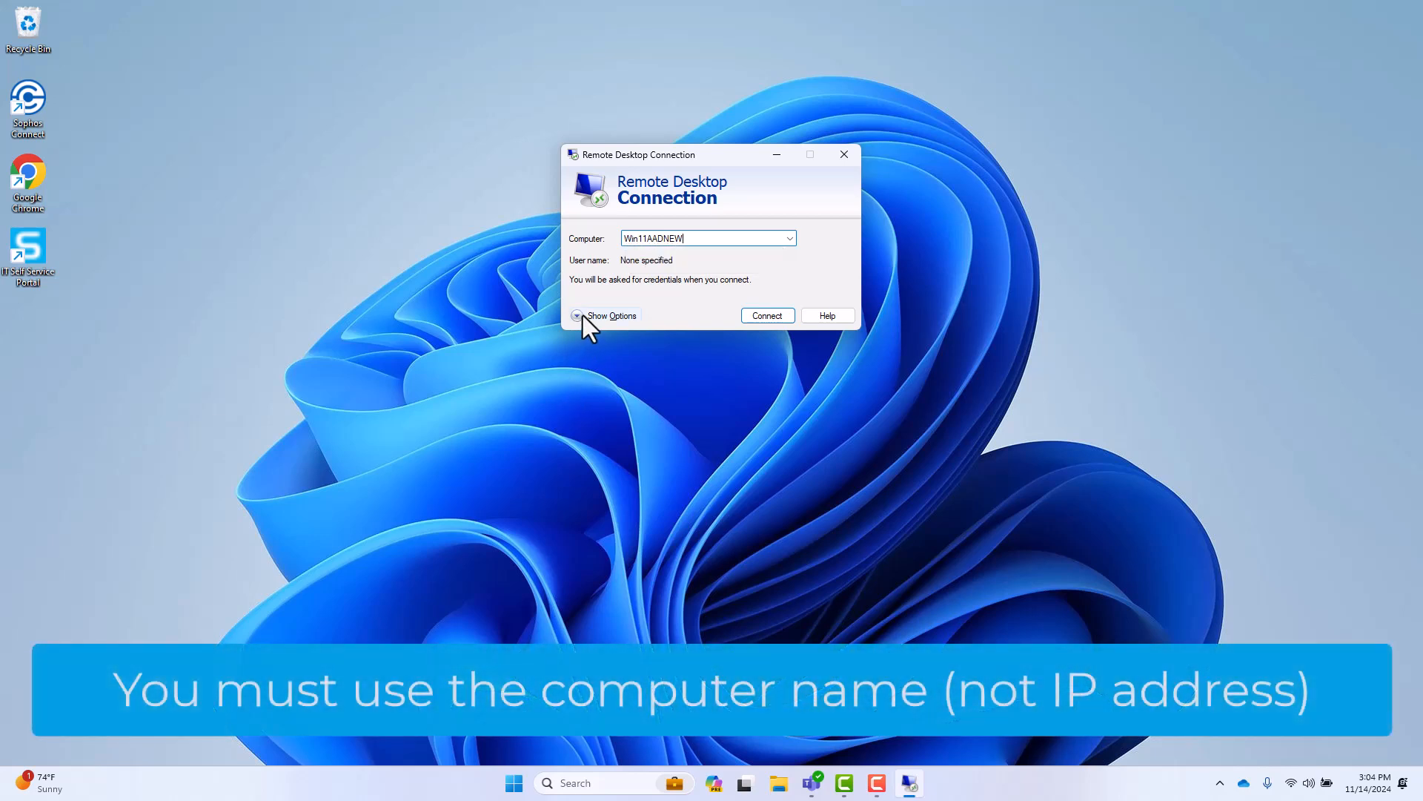
- Enter user name 'swiss@', keep 'Use a web account to sign in' ticked, and connect
{"action": "left_click", "coordinate": [578, 315]}
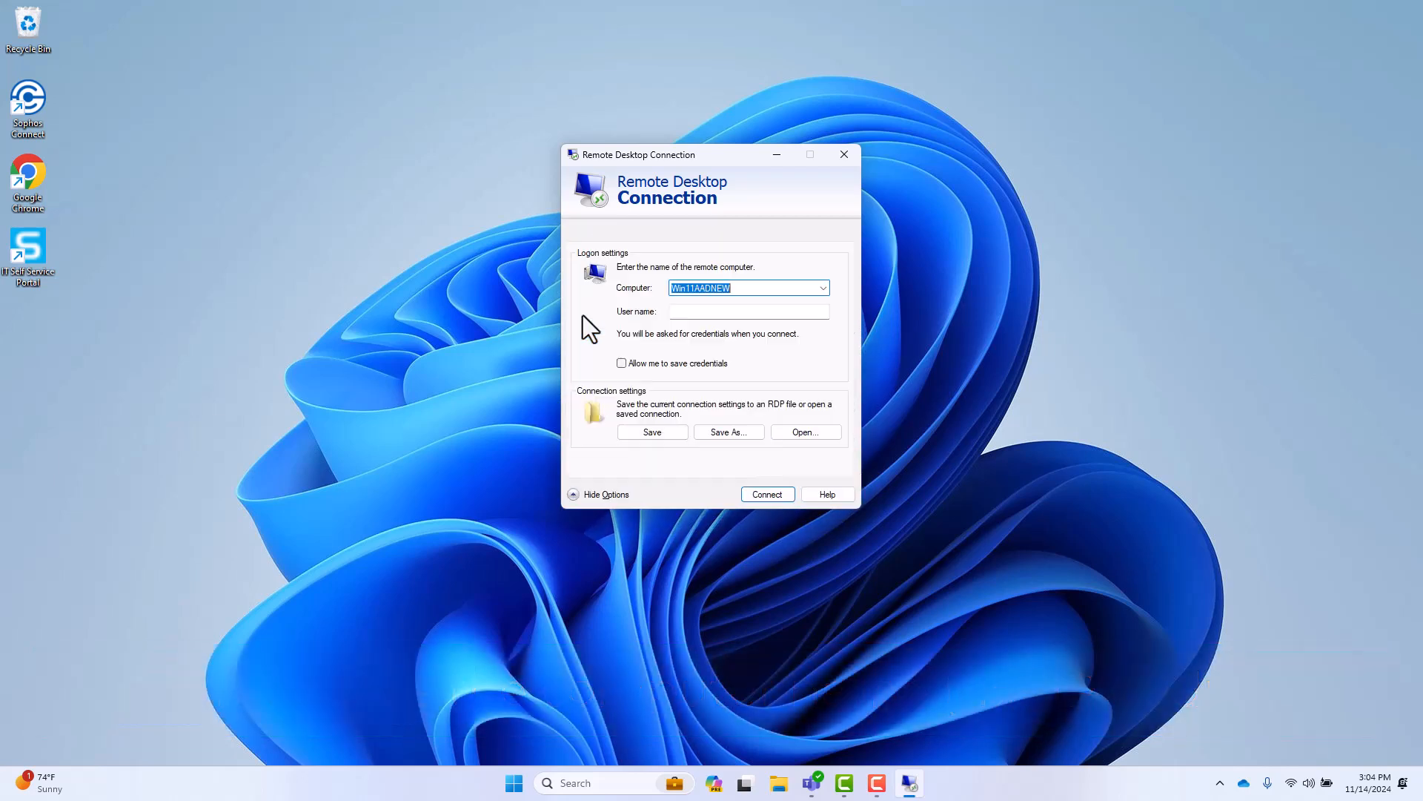
{"action": "left_click", "coordinate": [749, 311]}
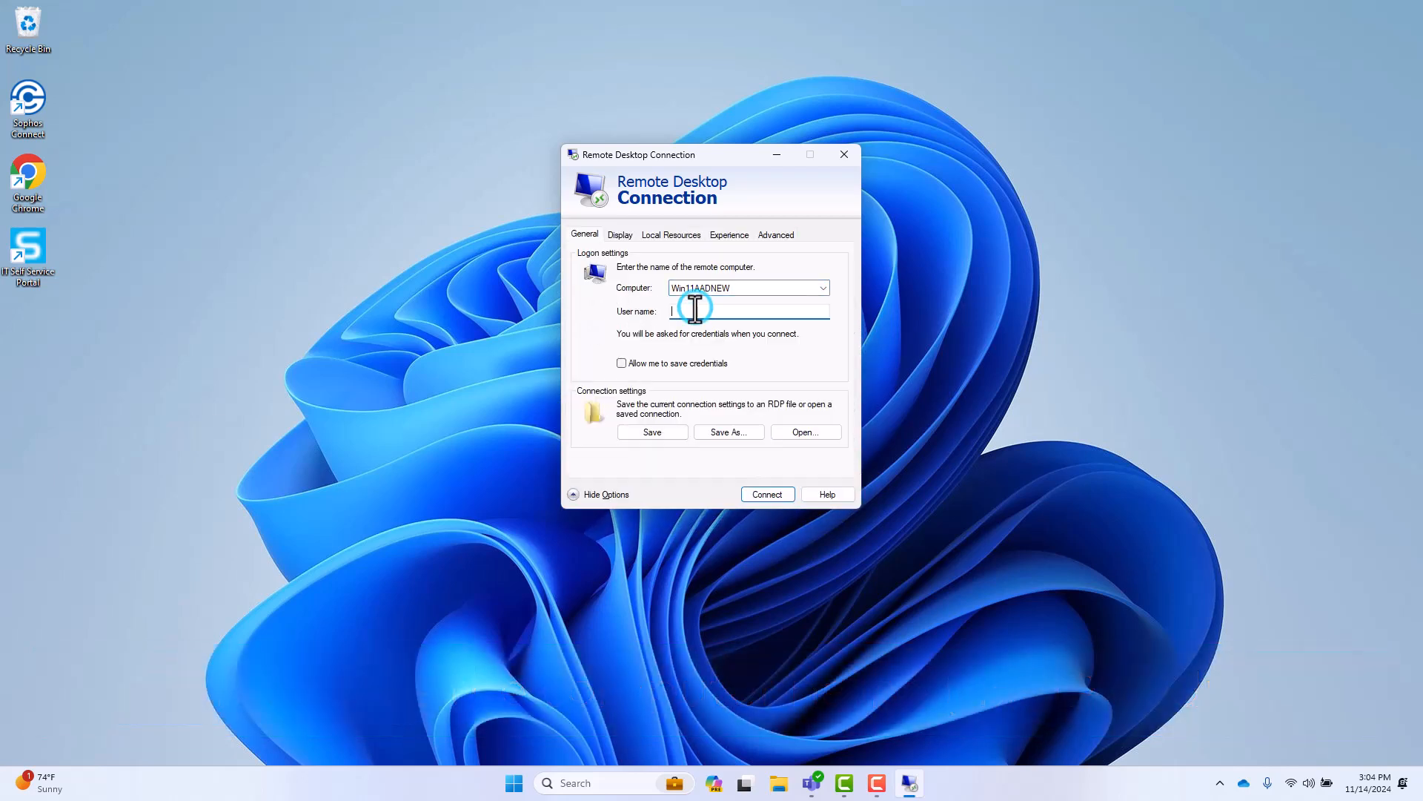
{"action": "type", "text": "swiss@"}
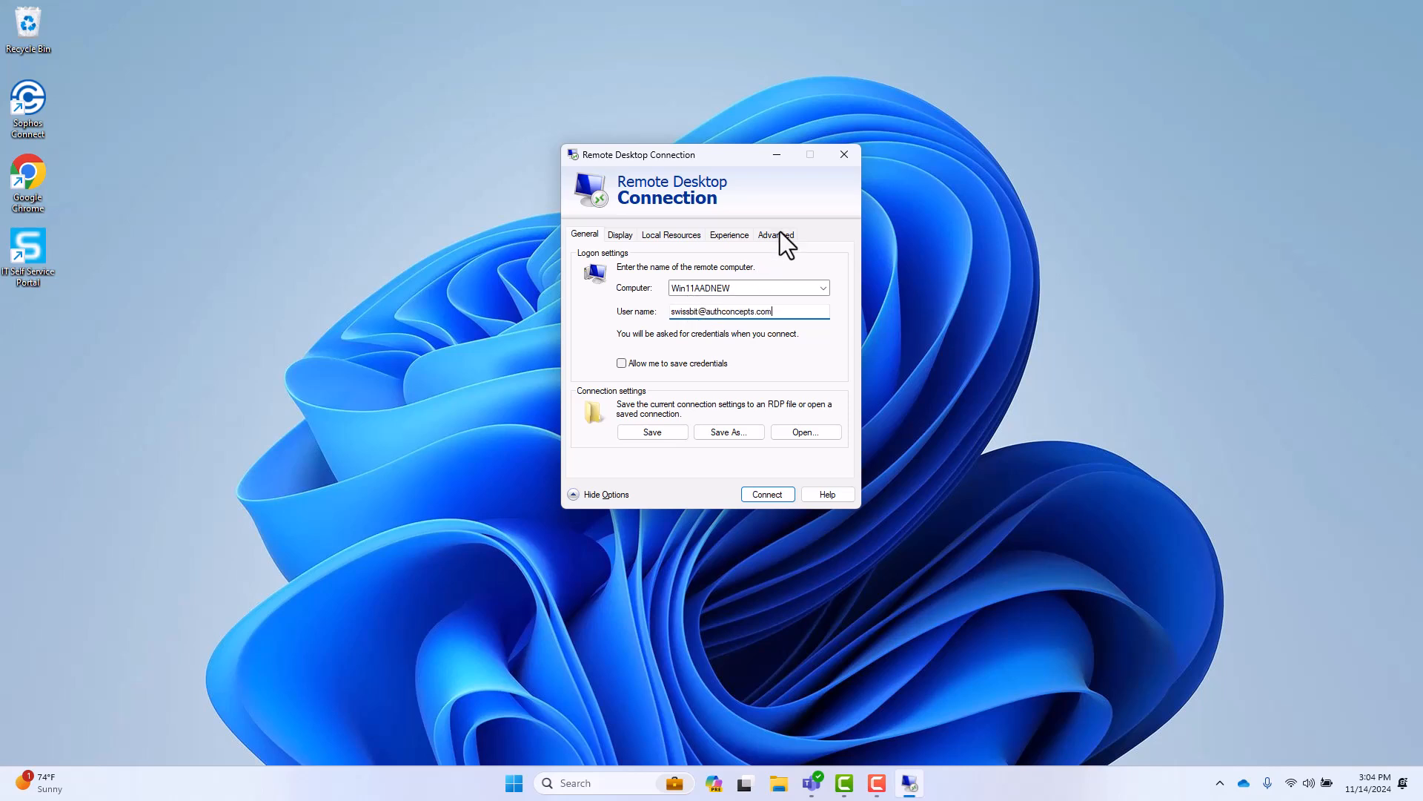
{"action": "left_click", "coordinate": [776, 234]}
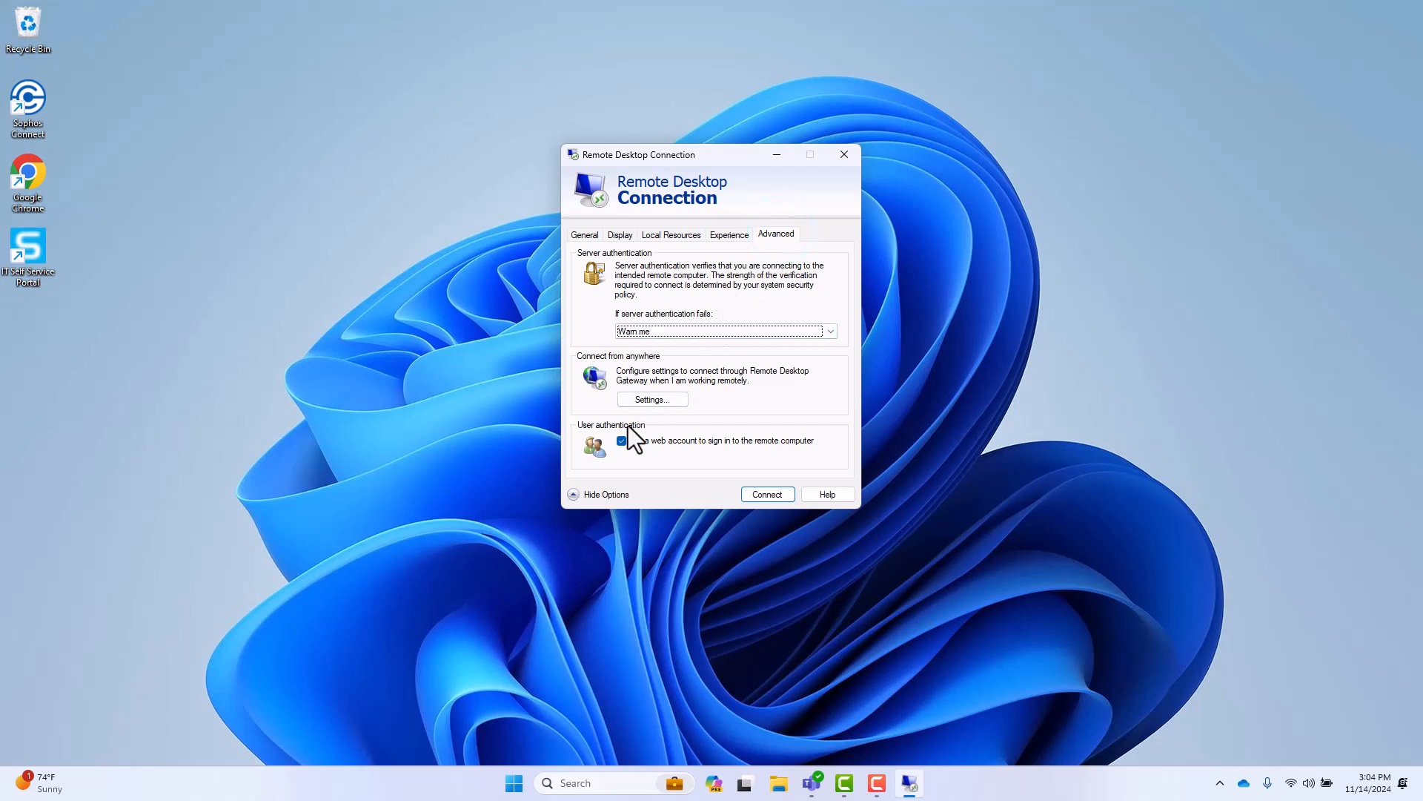
{"action": "left_click", "coordinate": [621, 441]}
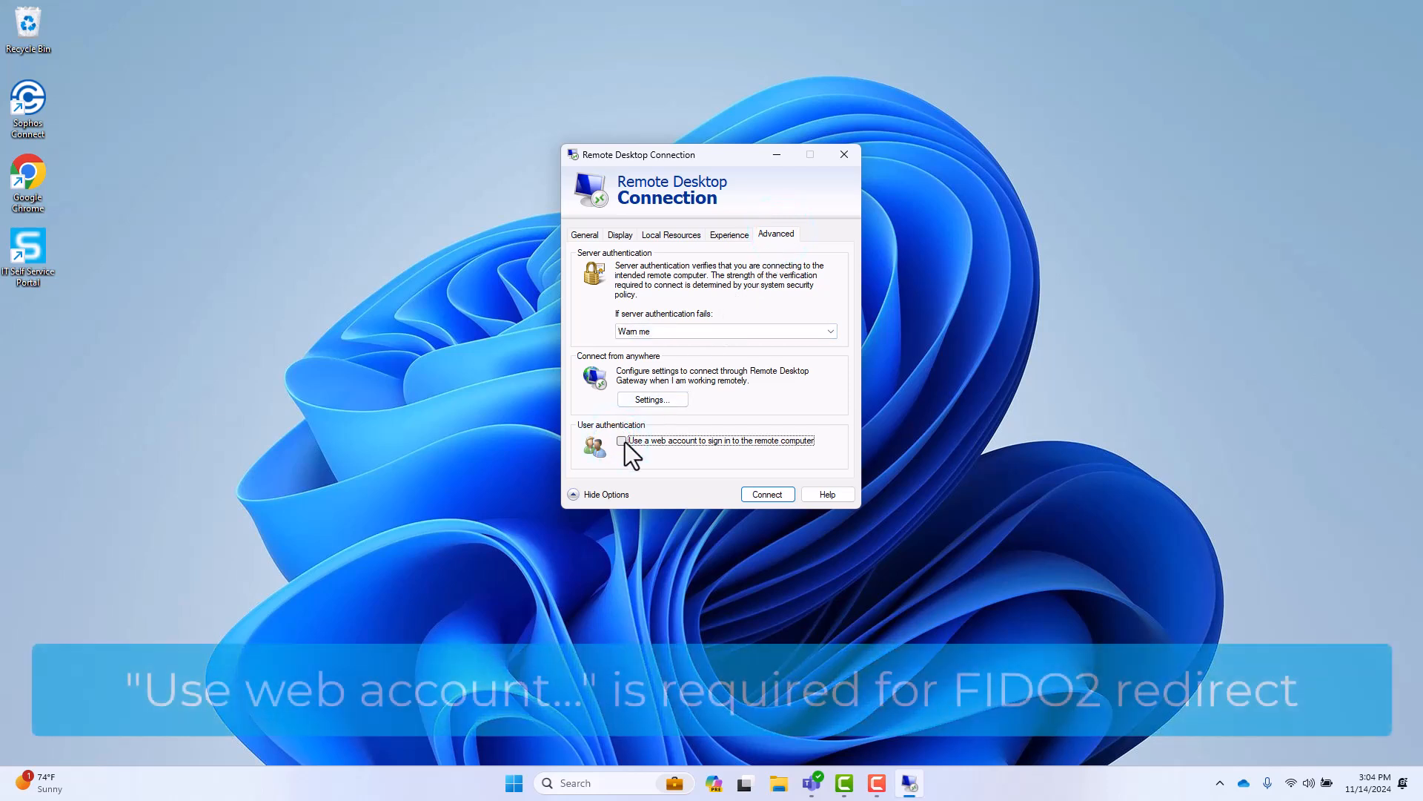
{"action": "left_click", "coordinate": [621, 440]}
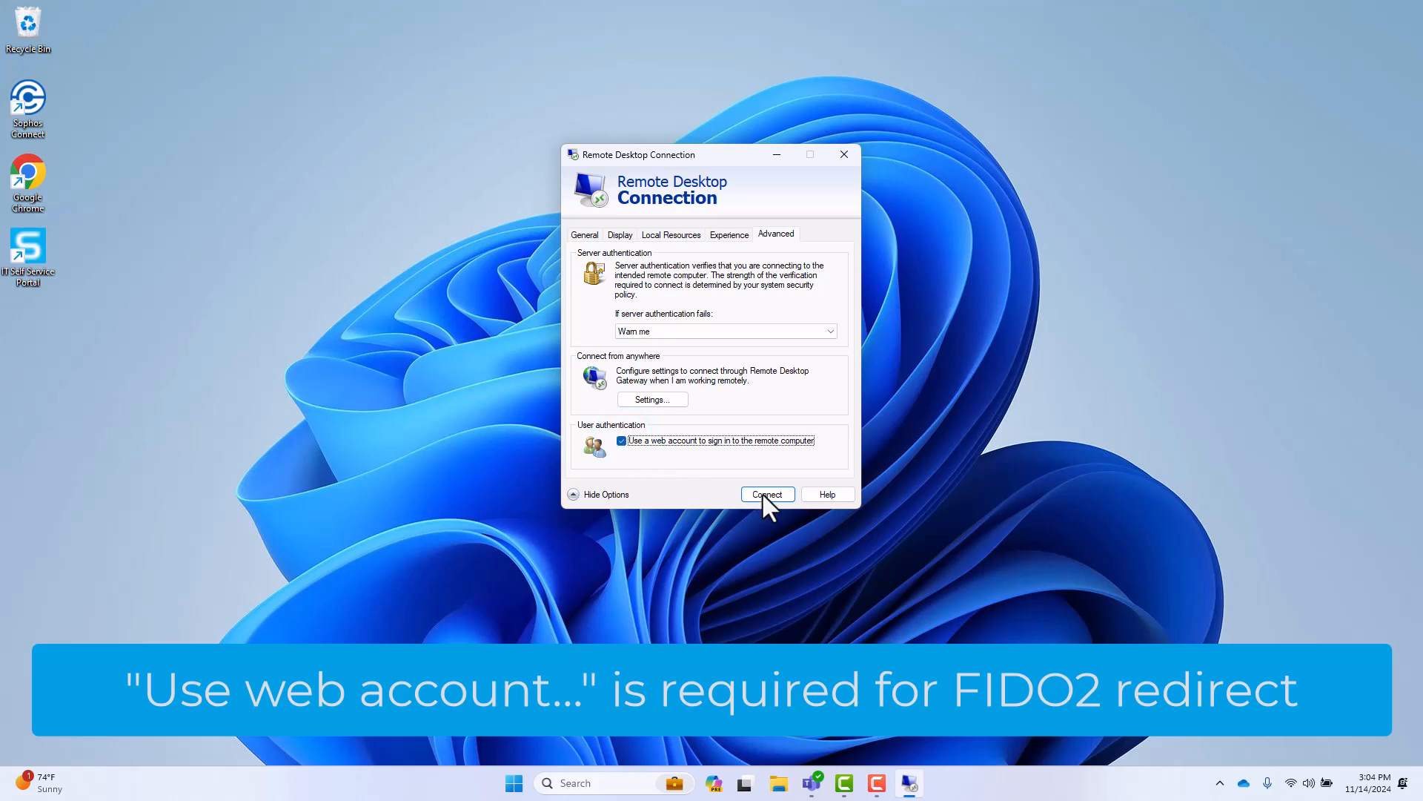
{"action": "left_click", "coordinate": [767, 494]}
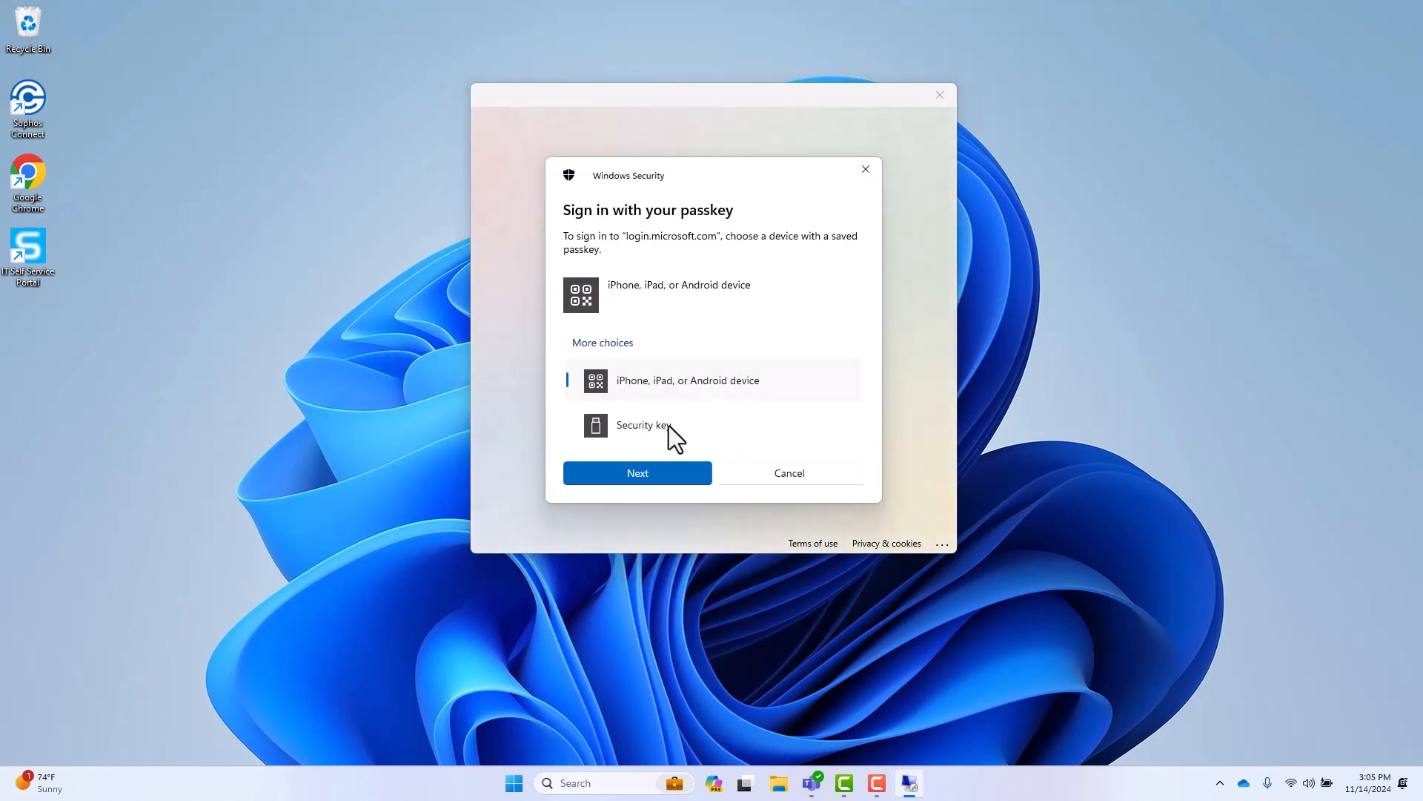
- Sign in to Win11AADNEW with the security key PIN, then close the remote session
{"action": "left_click", "coordinate": [667, 425]}
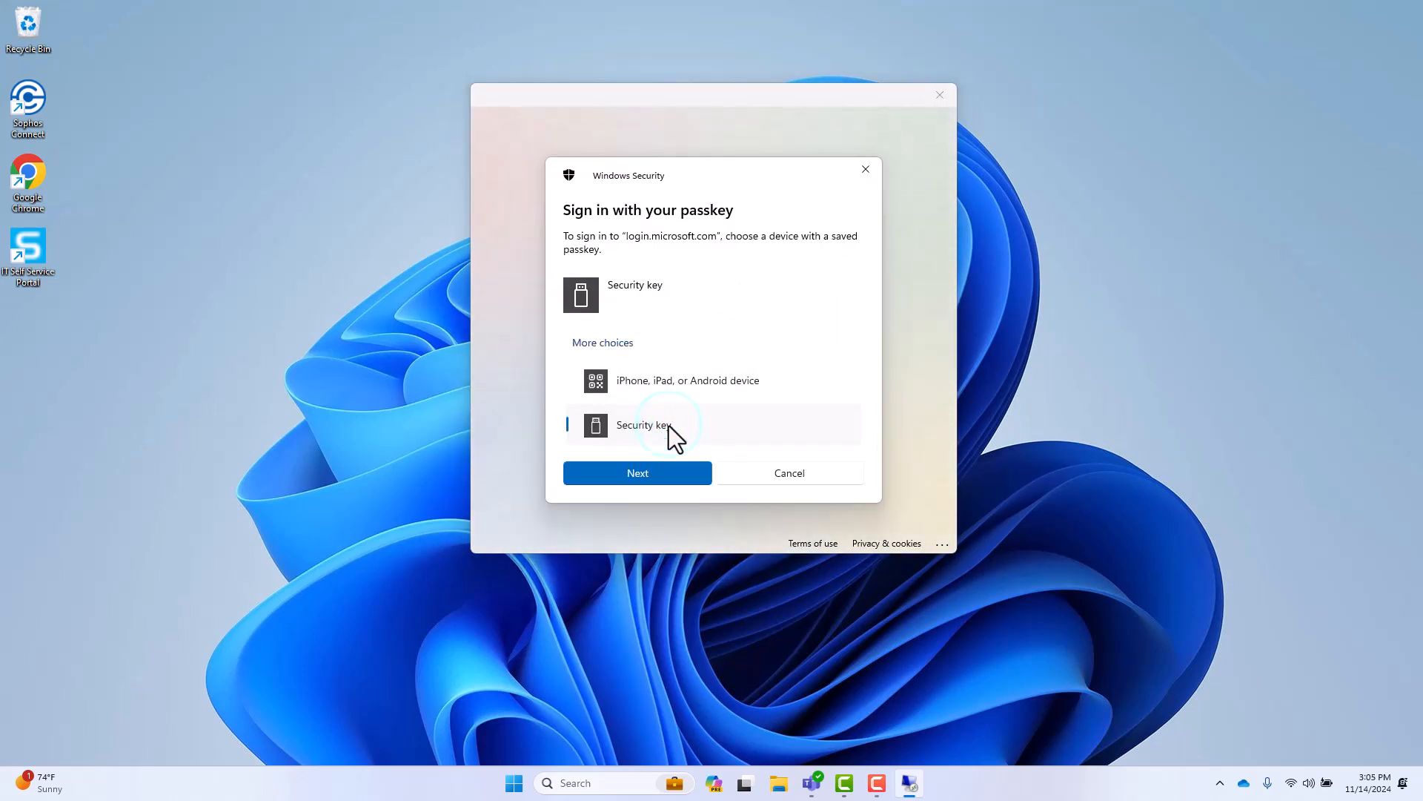
{"action": "left_click", "coordinate": [638, 473]}
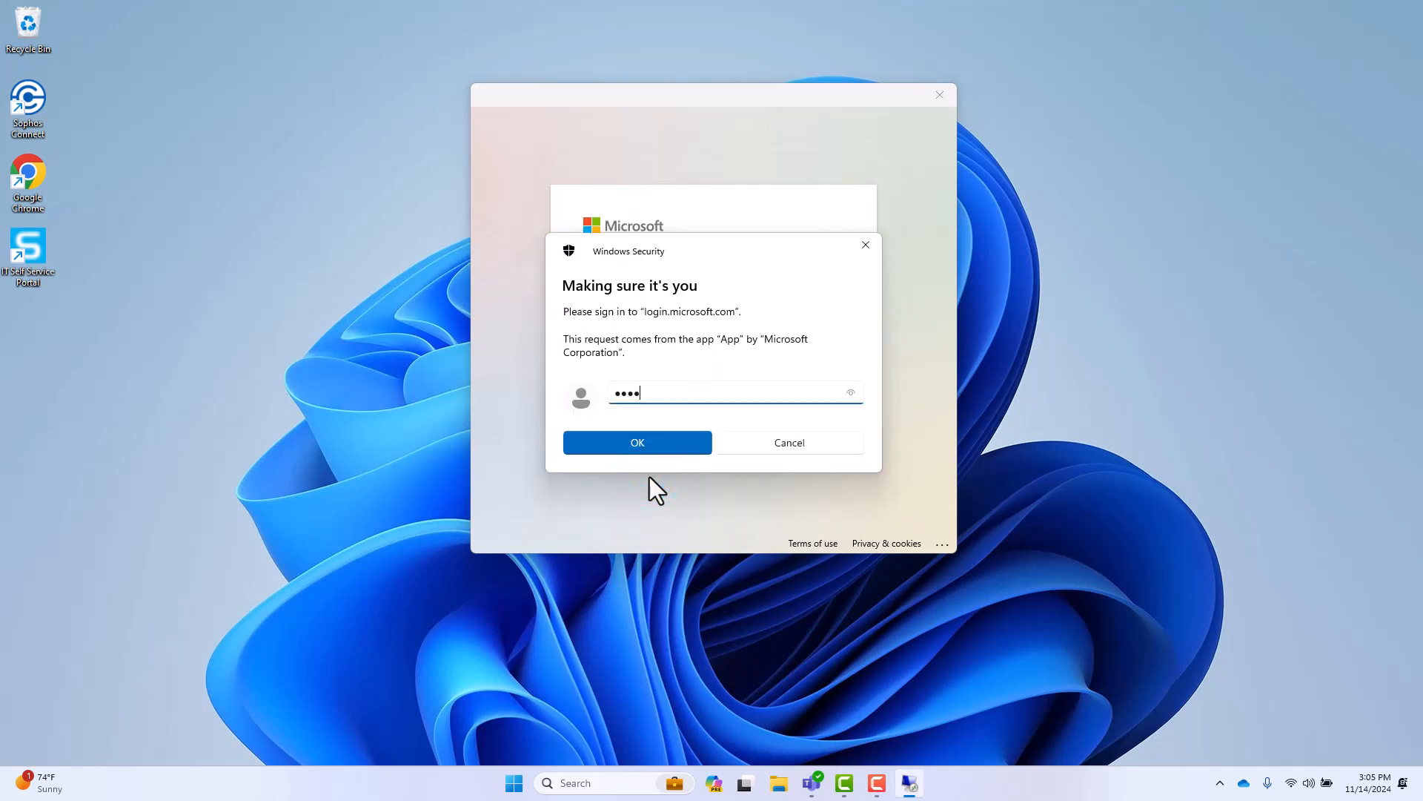
{"action": "left_click", "coordinate": [636, 441]}
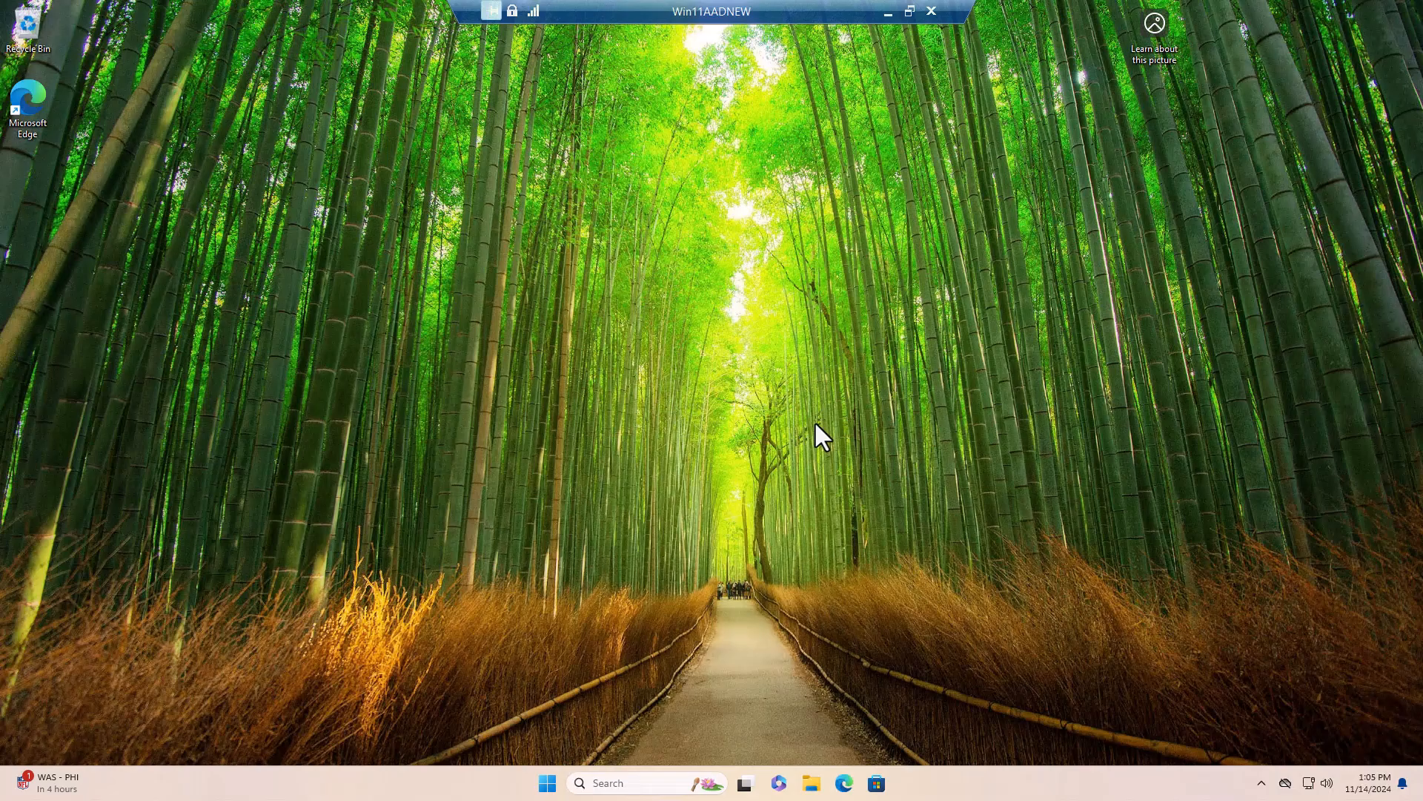
{"action": "mouse_move", "coordinate": [808, 454]}
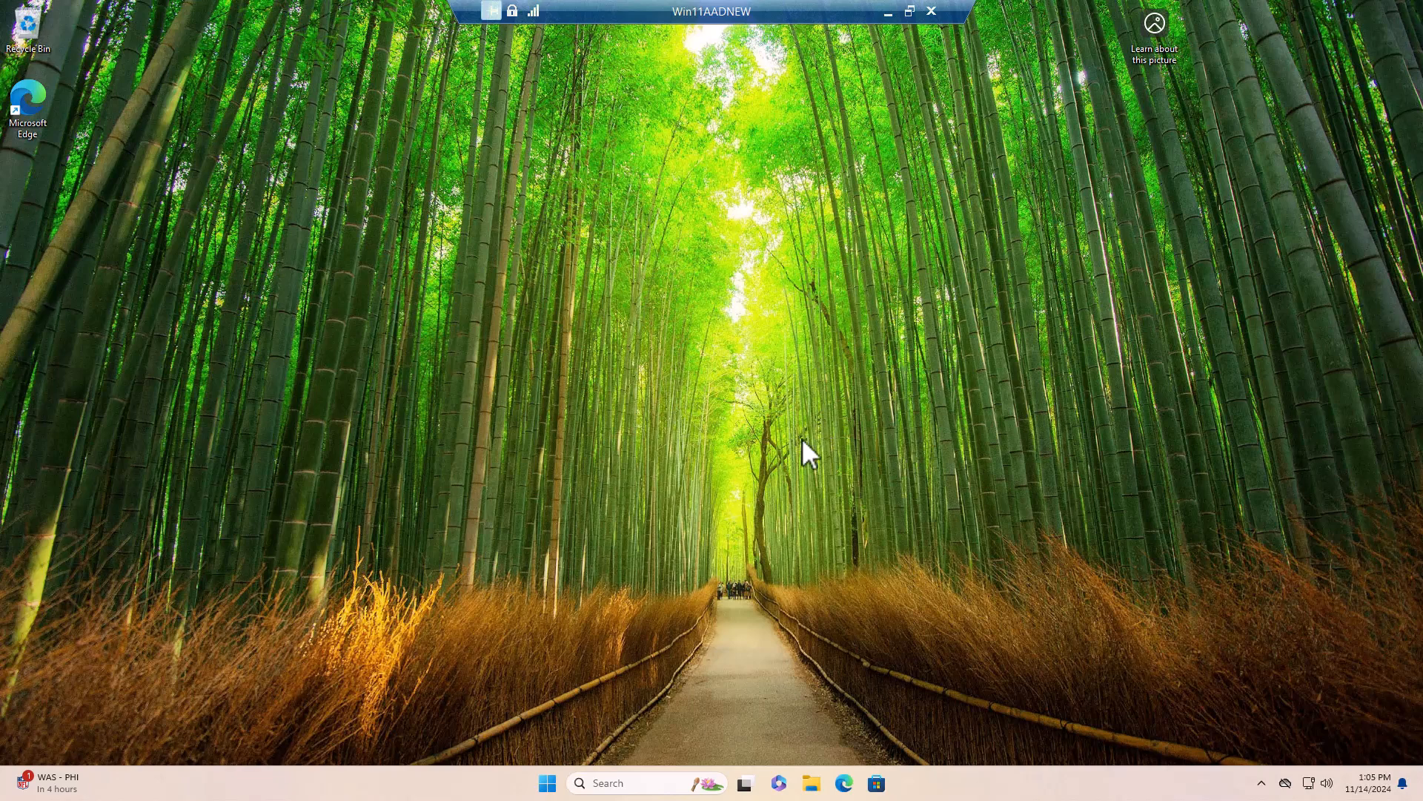
{"action": "left_click", "coordinate": [548, 782]}
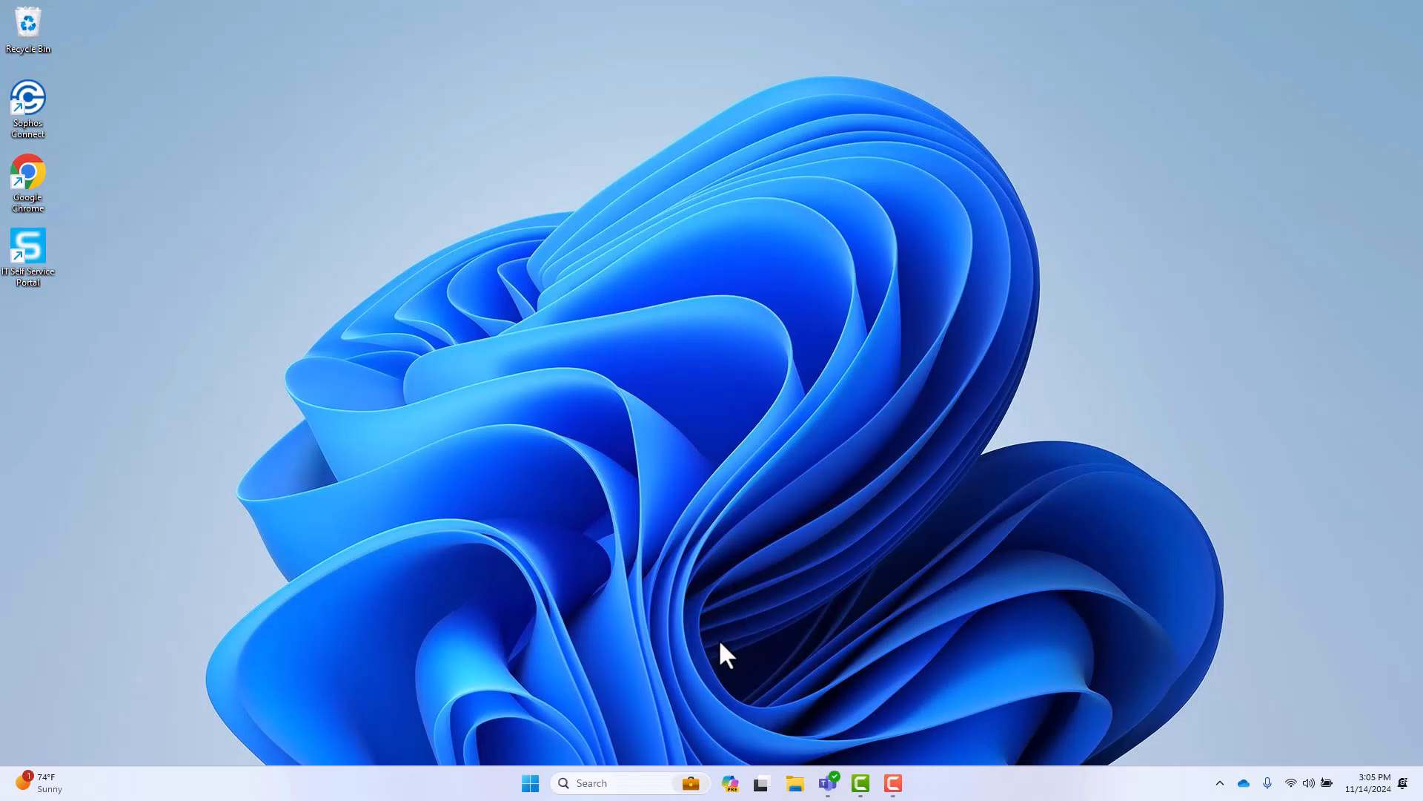
- Relaunch Remote Desktop Connection from Start, review the Advanced tab, and connect to Win11AADNEW
{"action": "left_click", "coordinate": [531, 783]}
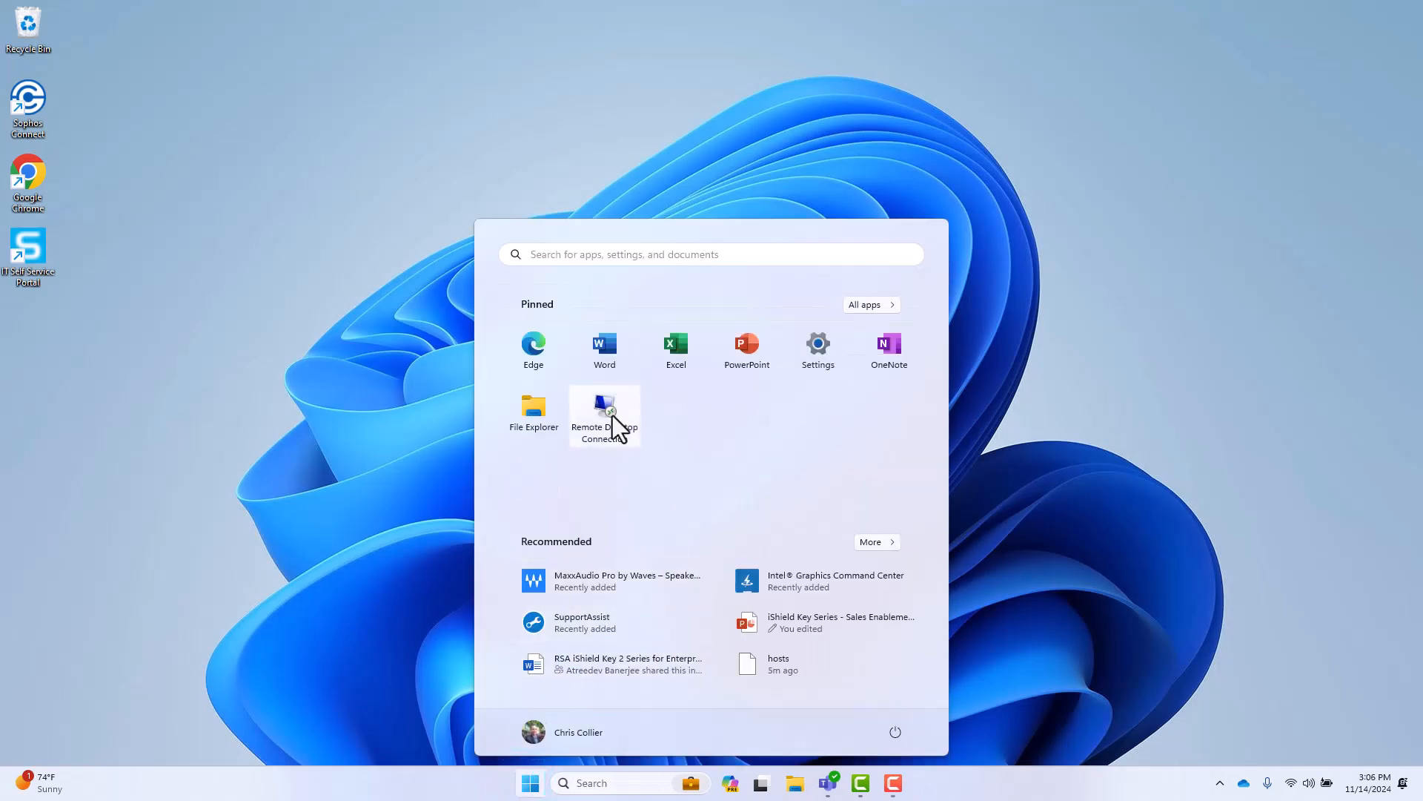
{"action": "left_click", "coordinate": [604, 415]}
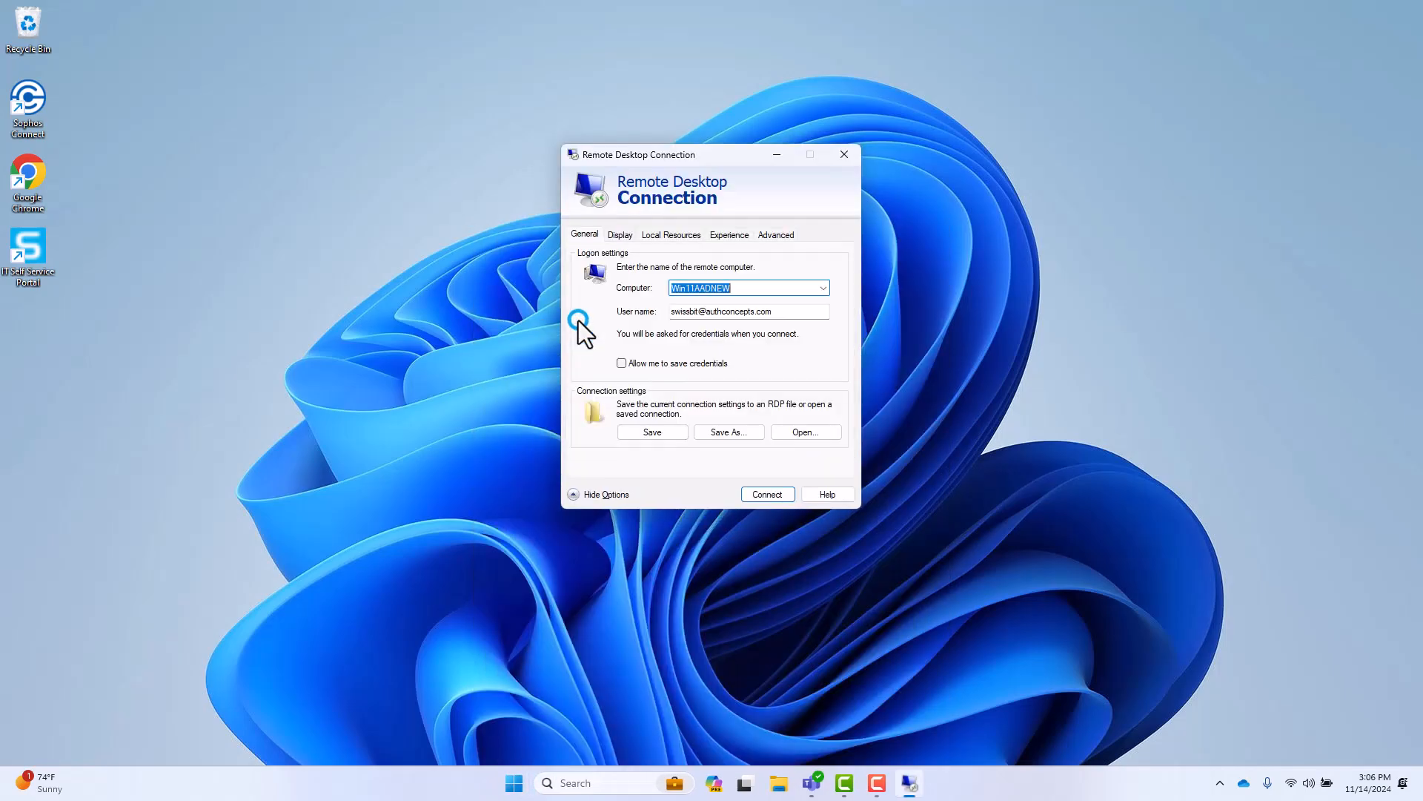
{"action": "left_click", "coordinate": [776, 234]}
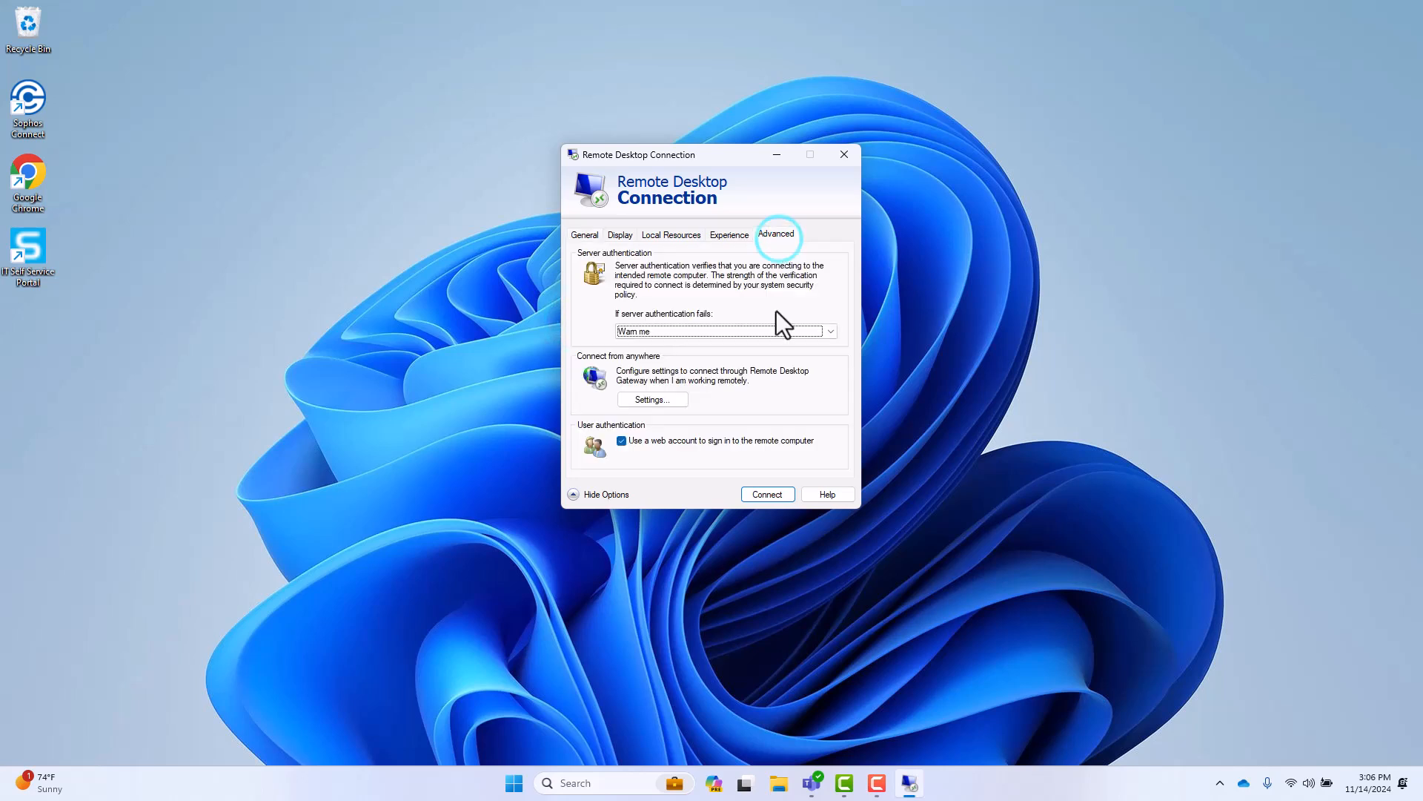
{"action": "left_click", "coordinate": [768, 494]}
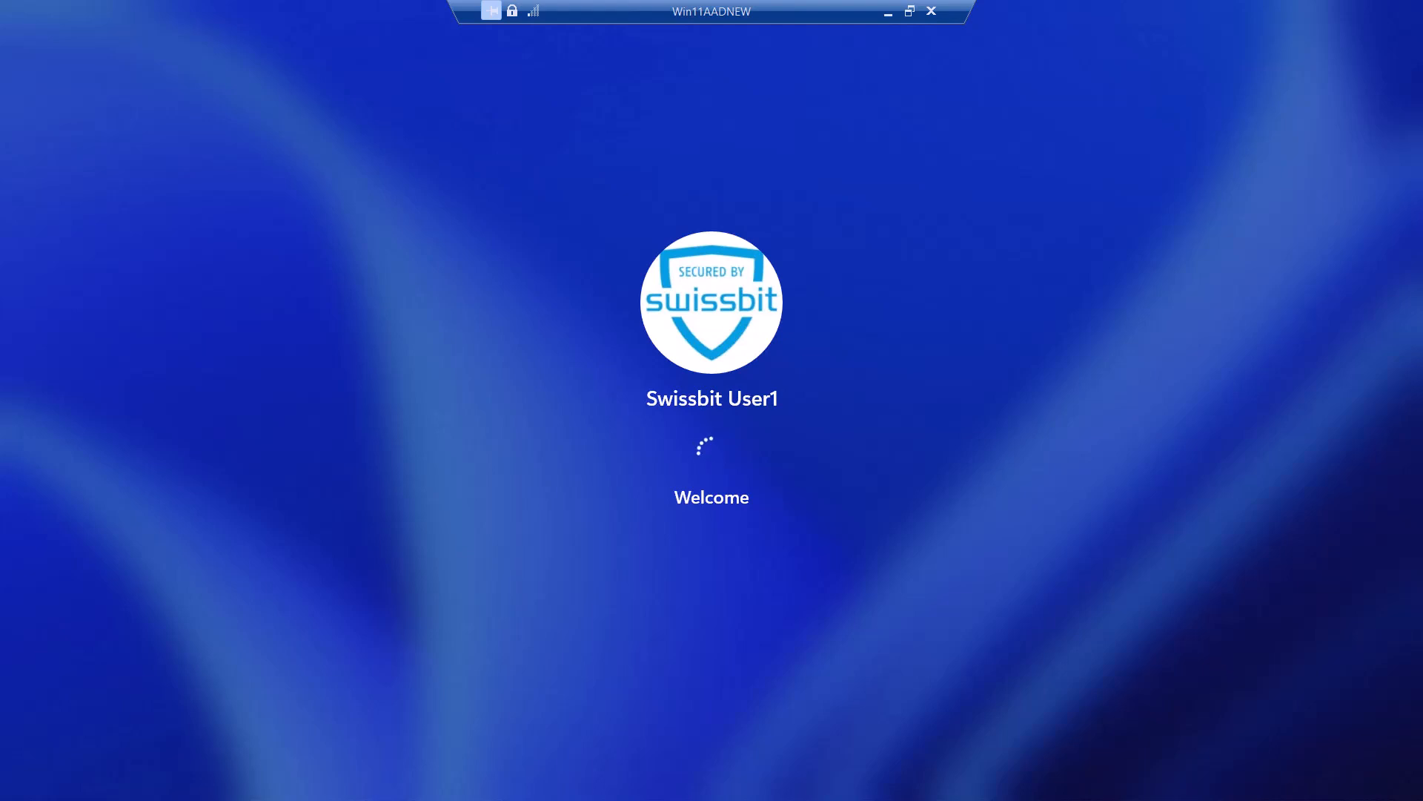